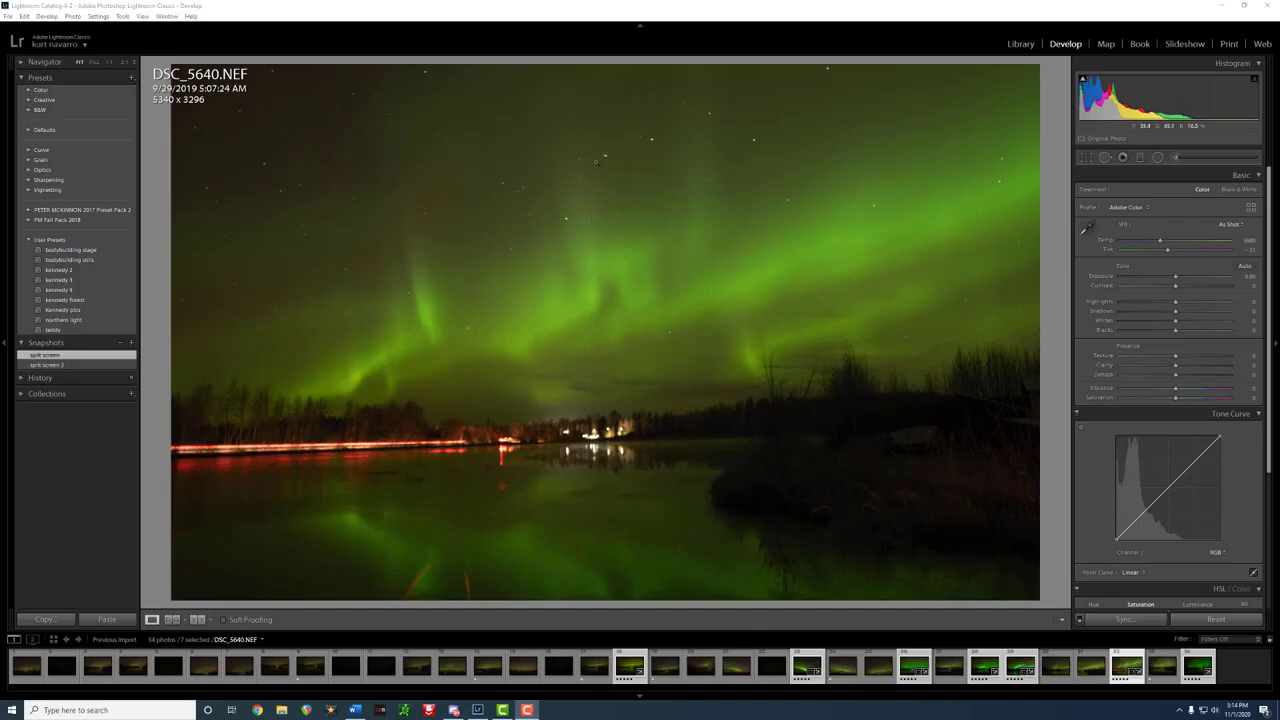
# - Collapse Basic and the remaining Develop sections so all adjustment panels are closed
pyautogui.click(48, 364)
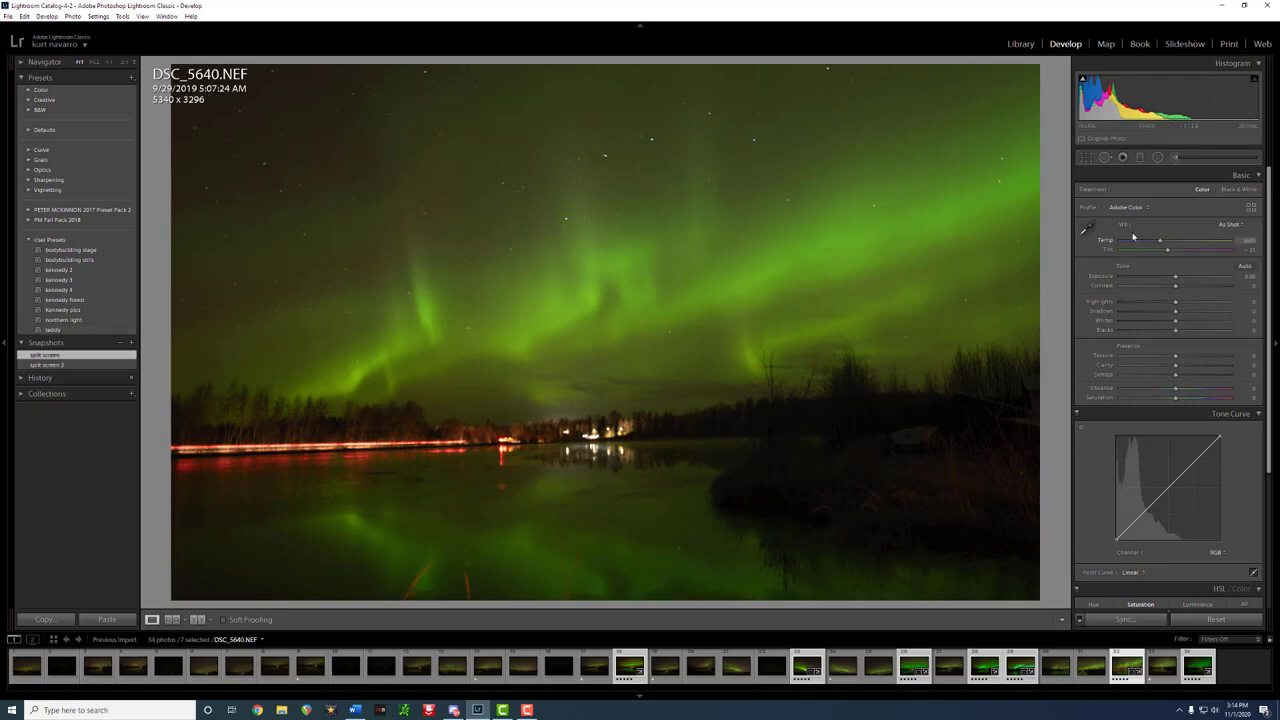
pyautogui.click(1240, 176)
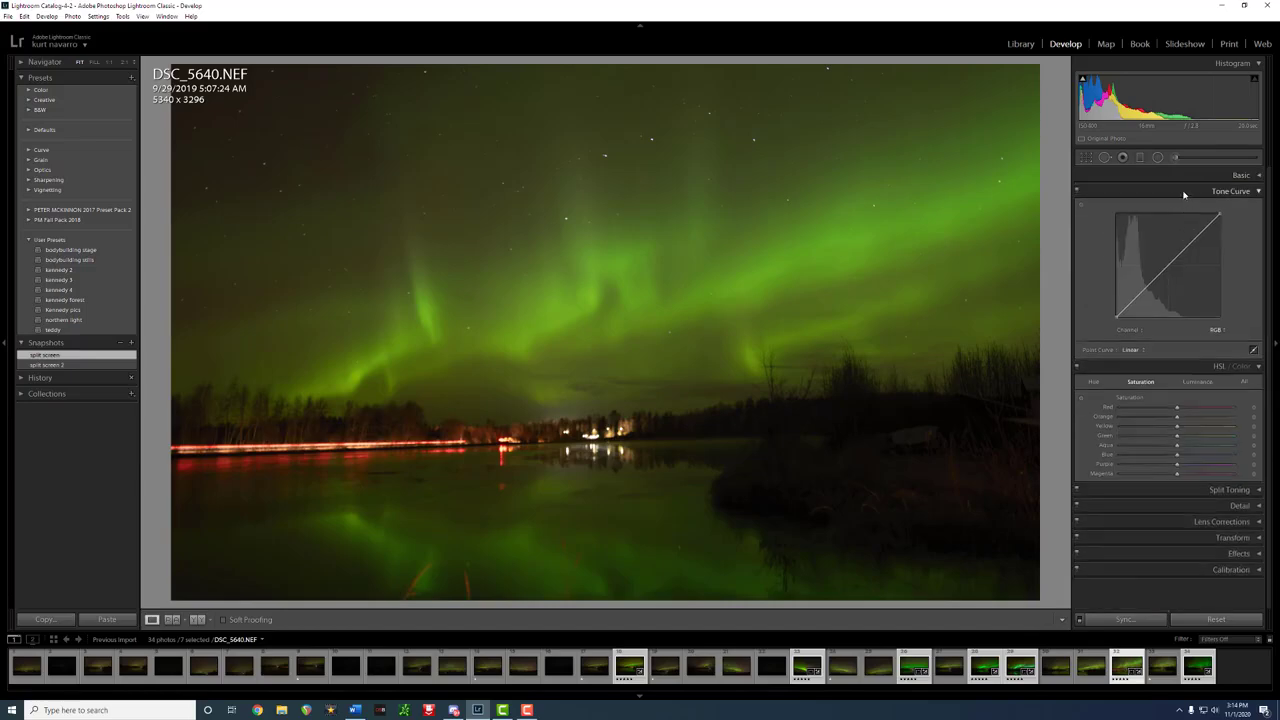
pyautogui.click(1232, 192)
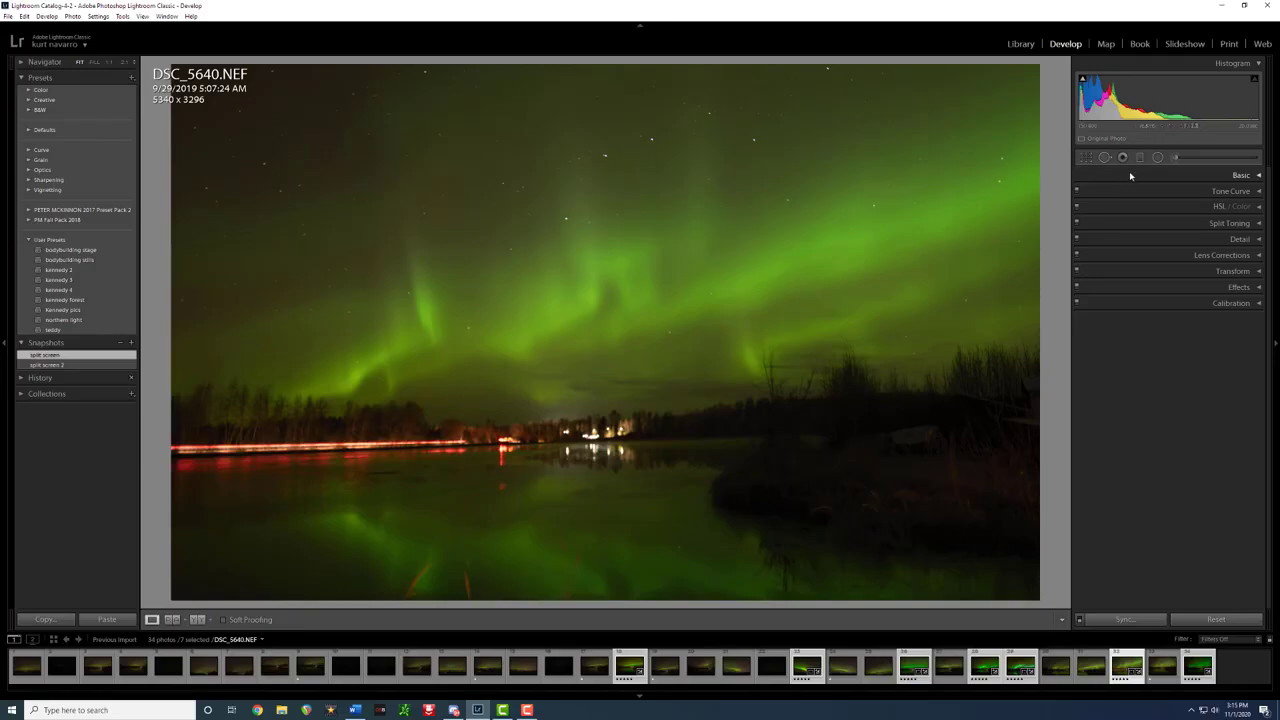
# - Expand only the Basic panel for DSC_5640, leaving the other sections collapsed
pyautogui.click(1240, 176)
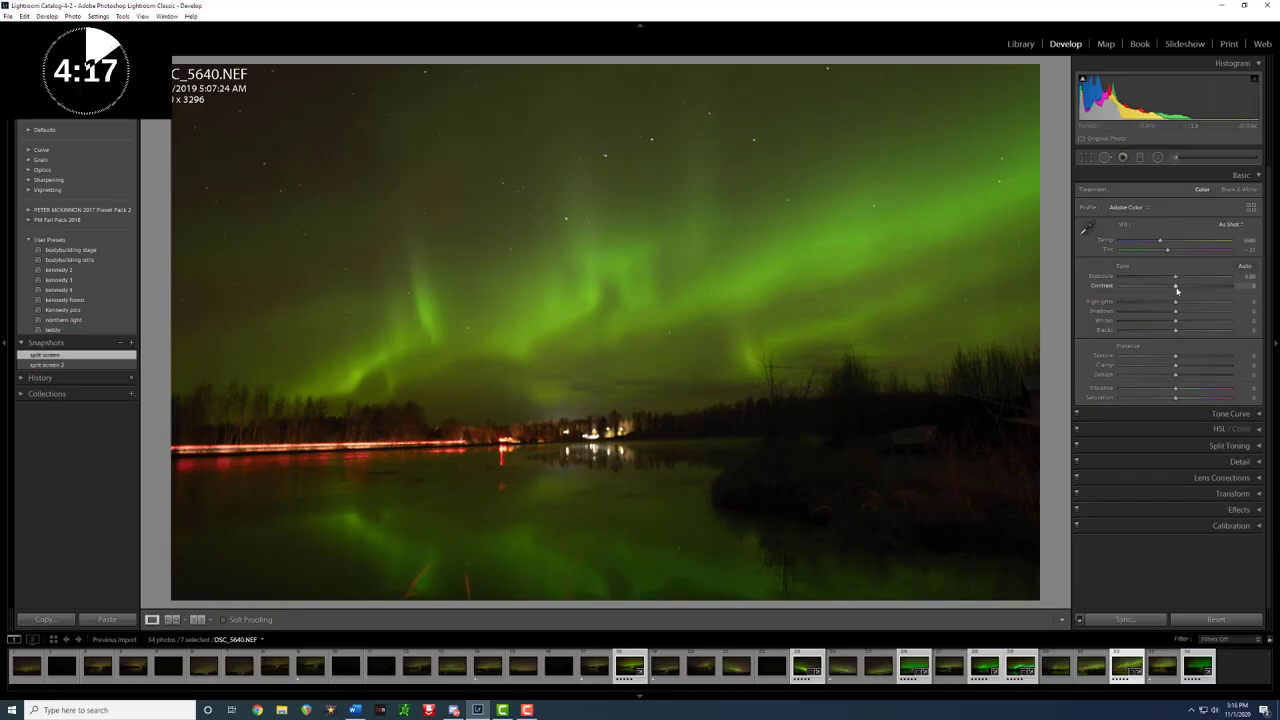
# - Raise Contrast and Highlights to brighten and punch up the green aurora
pyautogui.moveTo(1176, 286); pyautogui.dragTo(1230, 286)
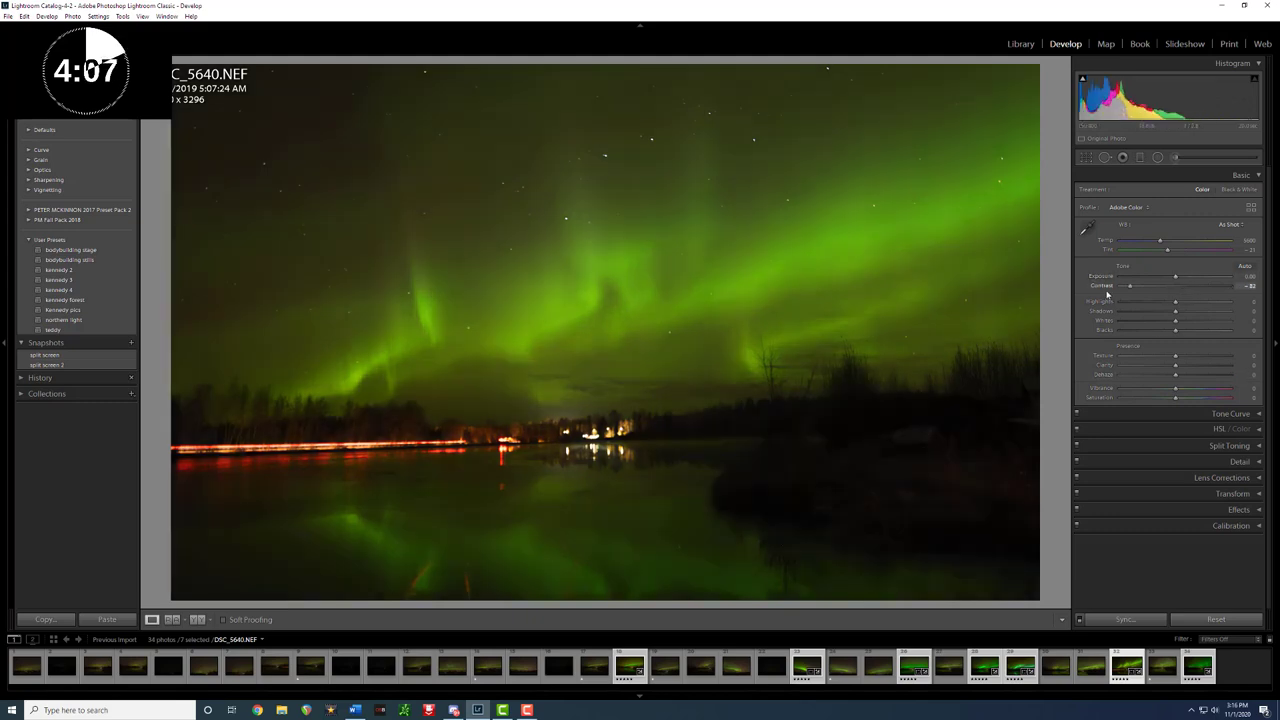
pyautogui.moveTo(1130, 288); pyautogui.dragTo(1230, 288)
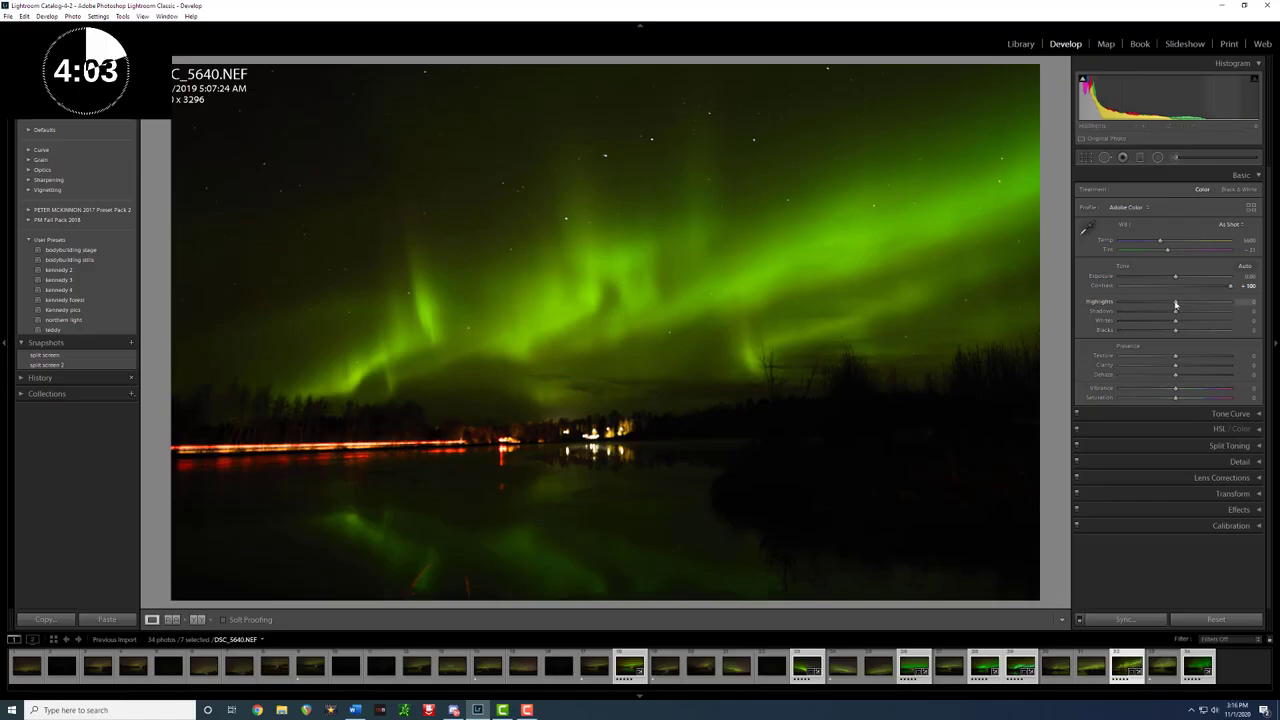
pyautogui.moveTo(1176, 300); pyautogui.dragTo(1202, 300)
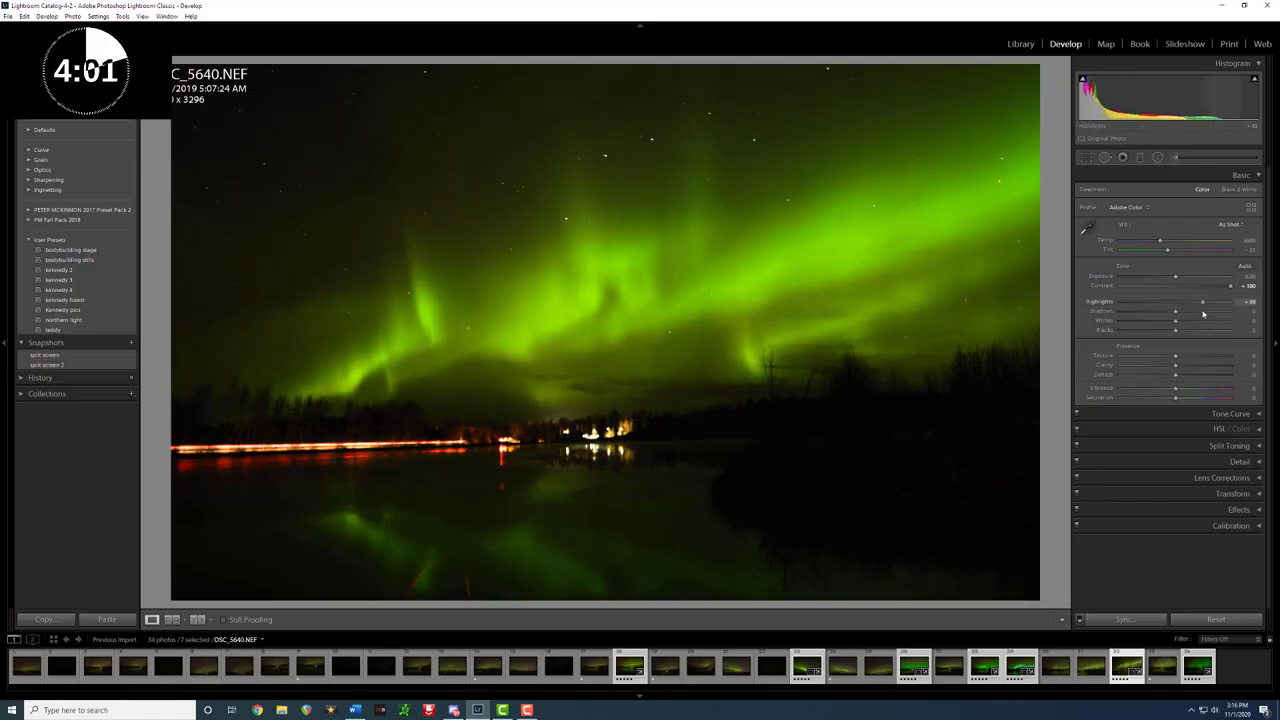
pyautogui.moveTo(1200, 302); pyautogui.dragTo(1212, 302)
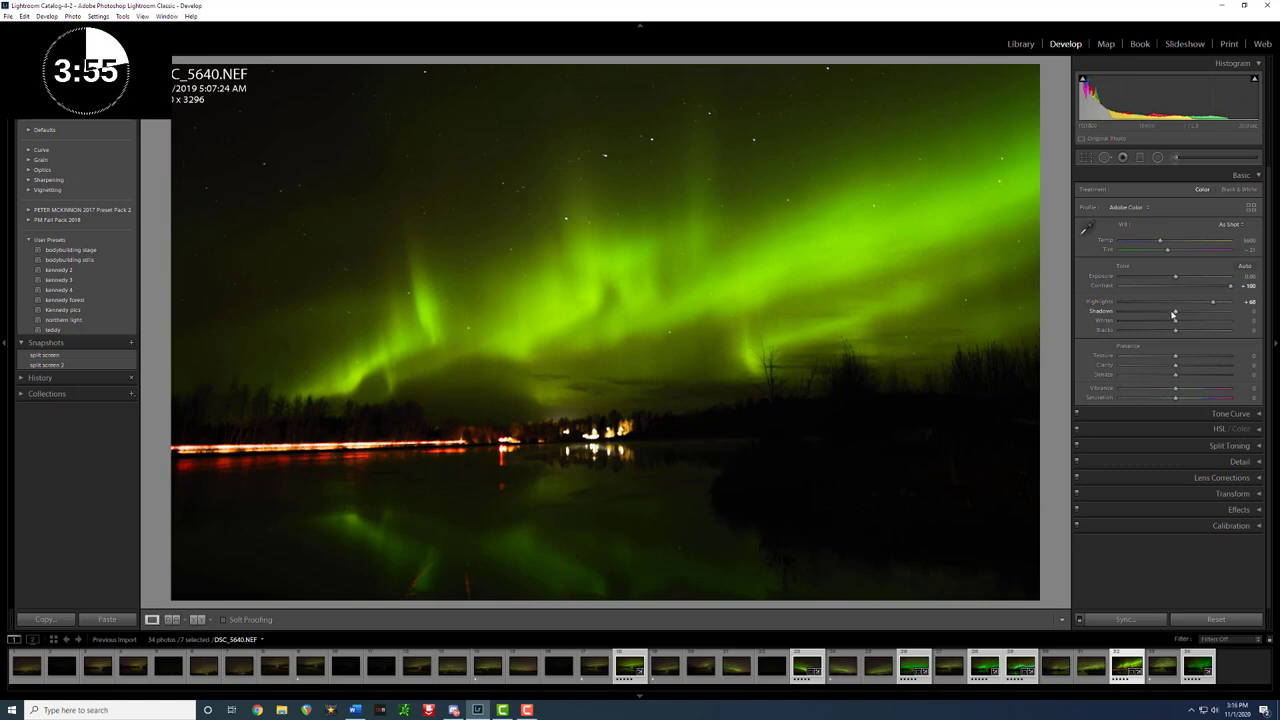
# - Lower Shadows, Whites and Blacks so the foreground trees become dark silhouettes
pyautogui.moveTo(1176, 312); pyautogui.dragTo(1196, 312)
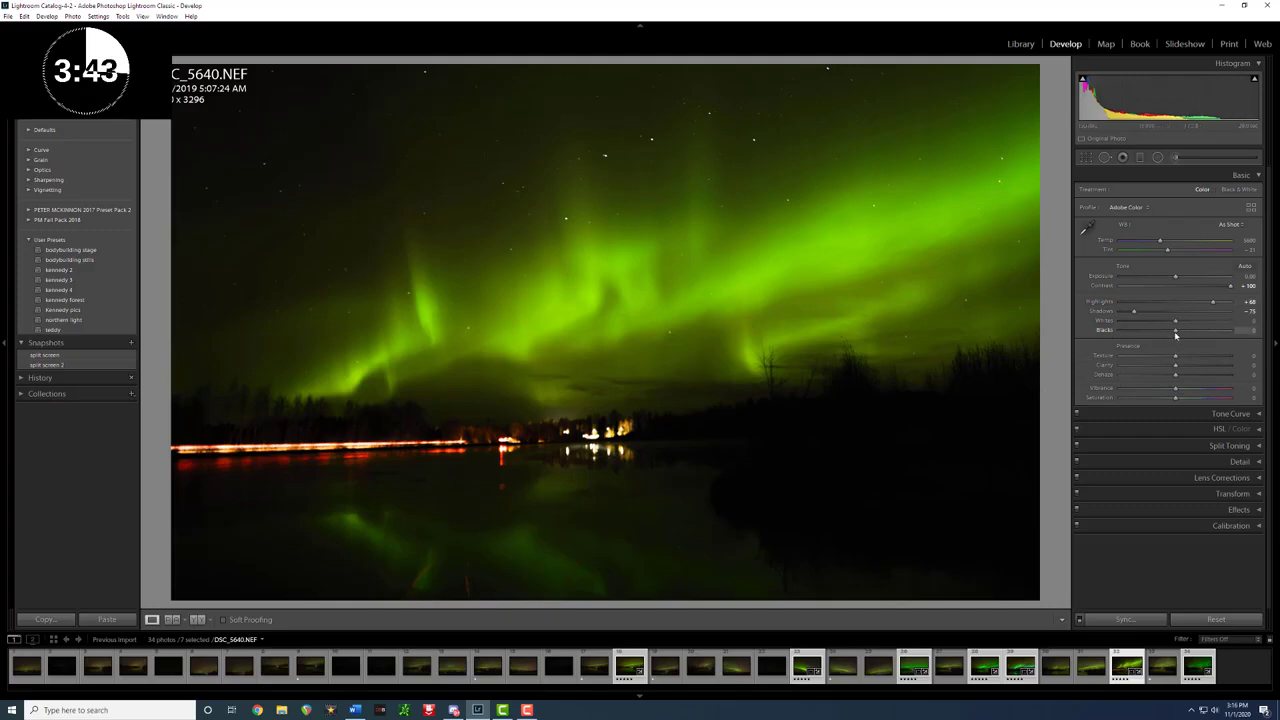
pyautogui.moveTo(1176, 330); pyautogui.dragTo(1184, 330)
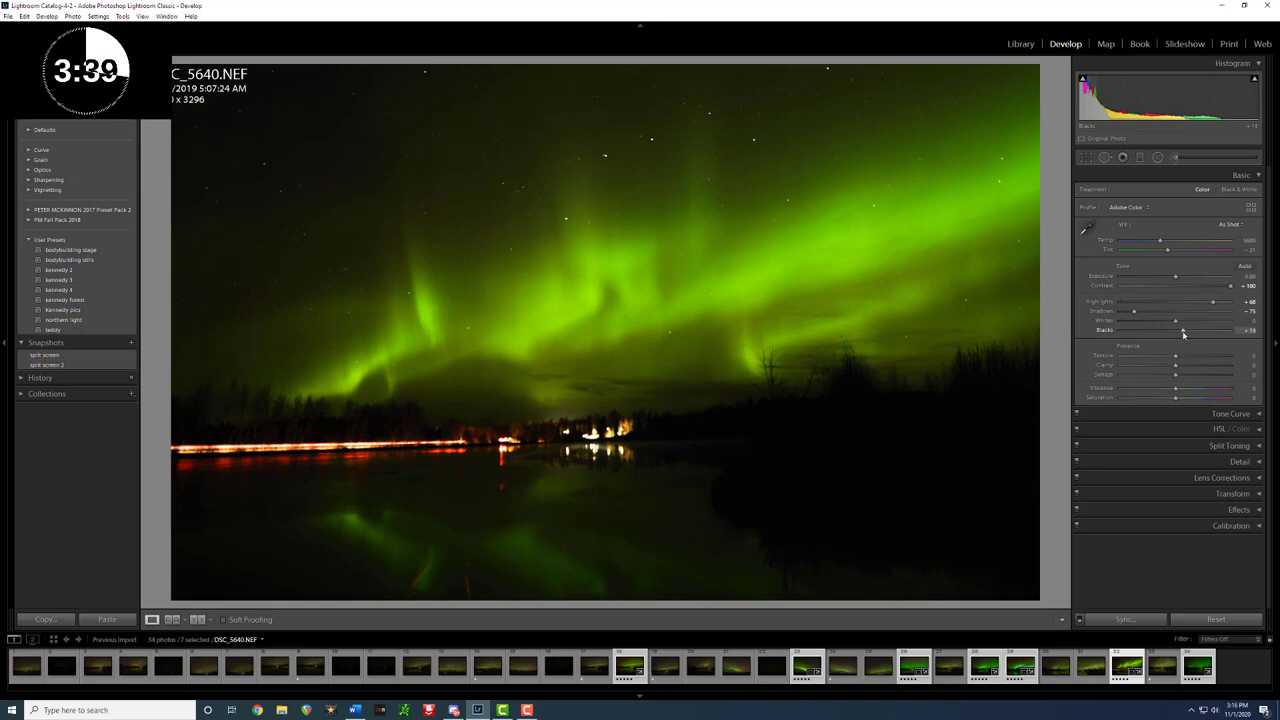
pyautogui.moveTo(1184, 330); pyautogui.dragTo(1184, 330)
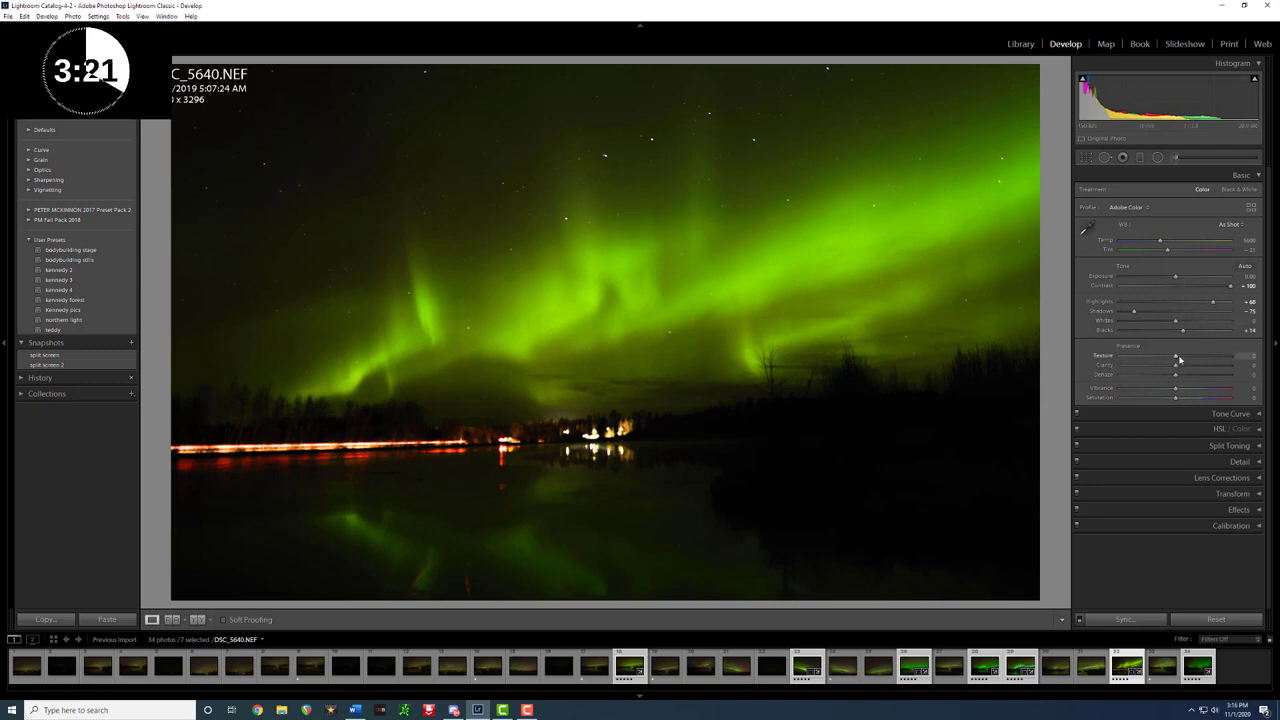
# - Increase Texture and Clarity so the aurora's streaks look crisper and more defined
pyautogui.moveTo(1176, 356); pyautogui.dragTo(1182, 356)
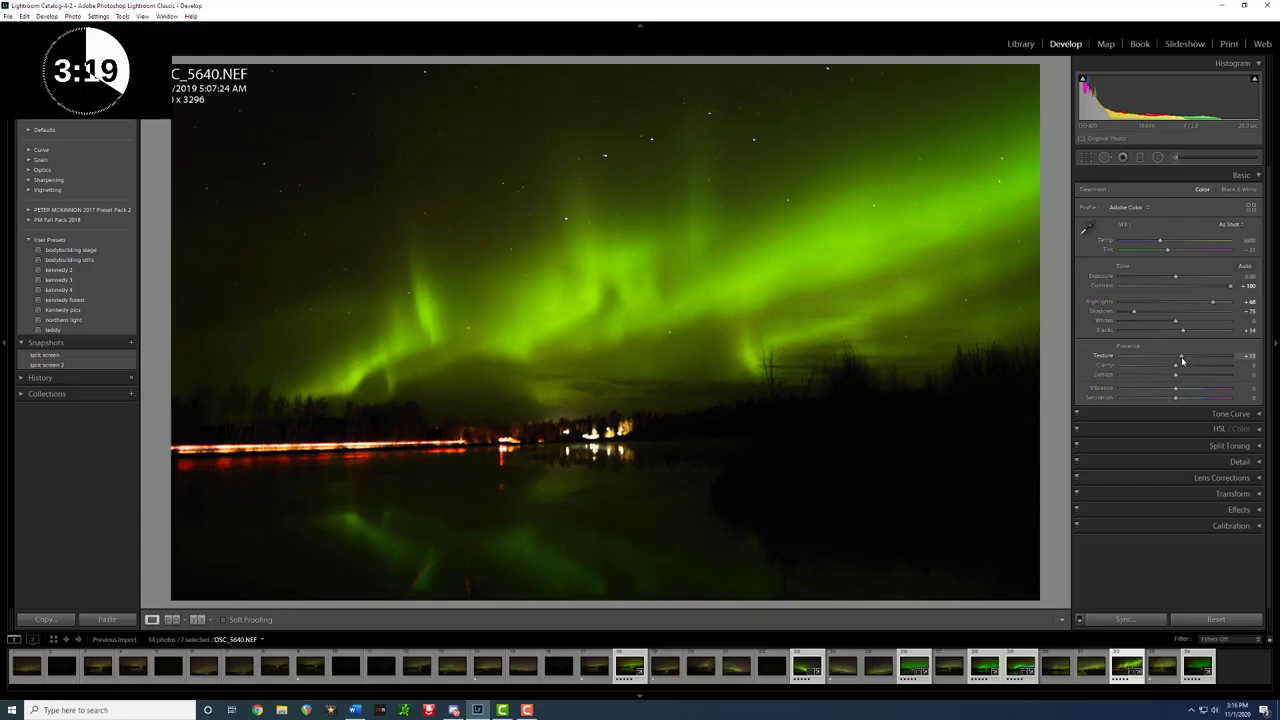
pyautogui.moveTo(1180, 356); pyautogui.dragTo(1186, 356)
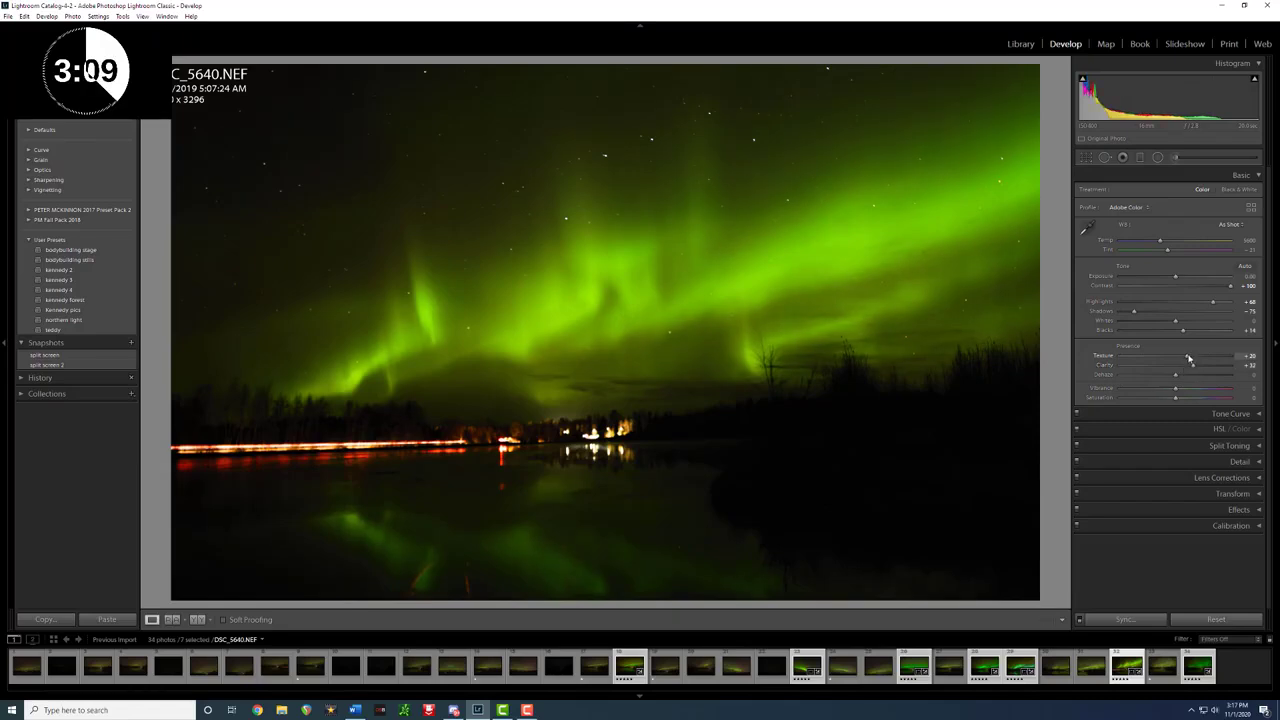
pyautogui.moveTo(1200, 356); pyautogui.dragTo(1176, 356)
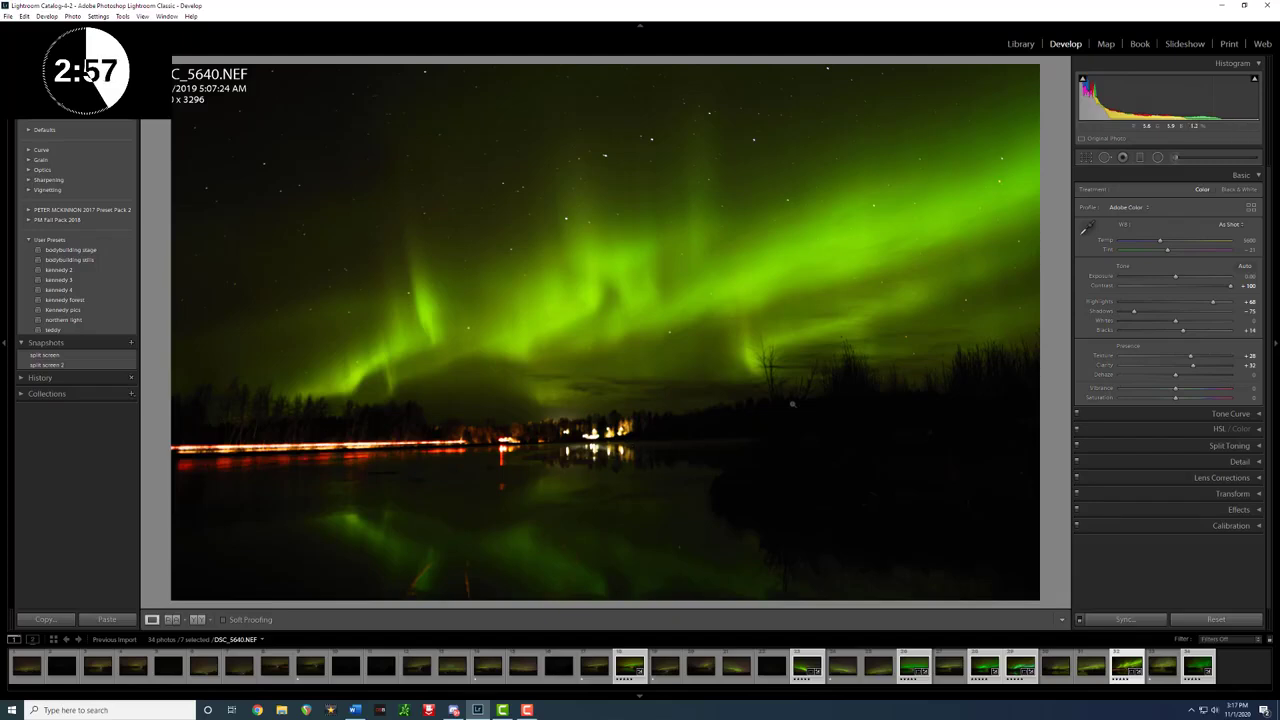
pyautogui.moveTo(690, 212)
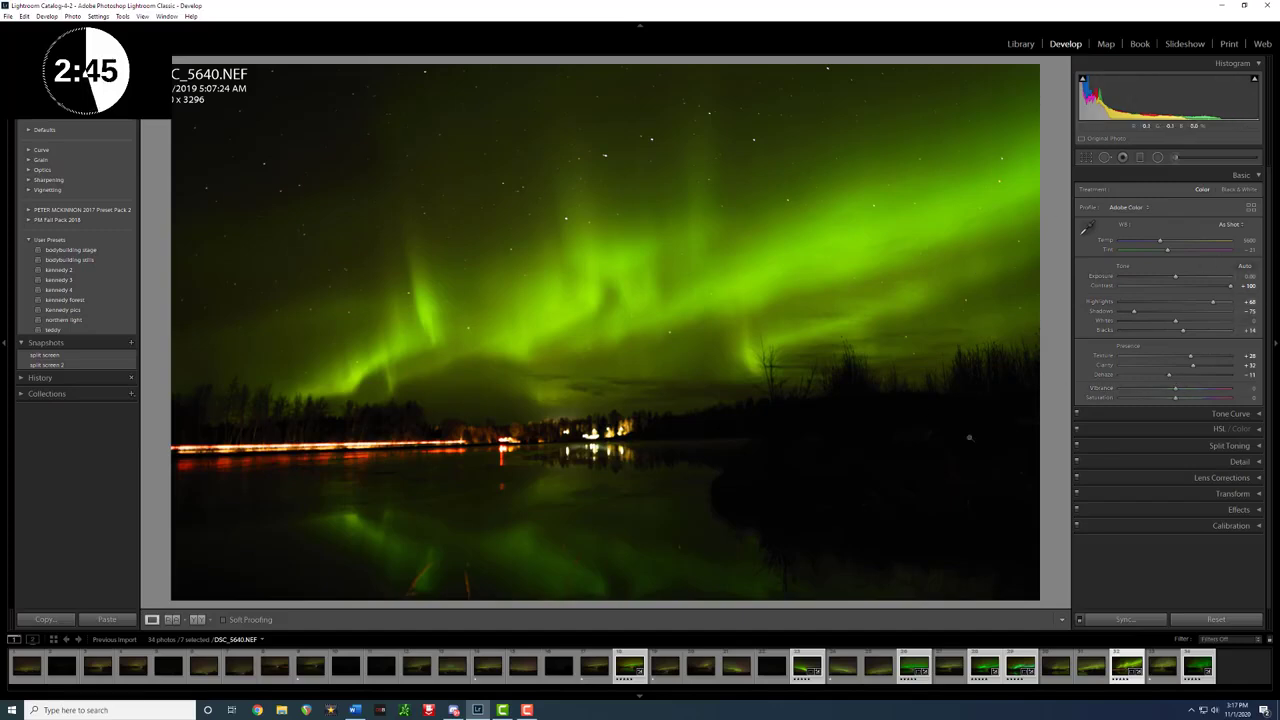
pyautogui.moveTo(1056, 392)
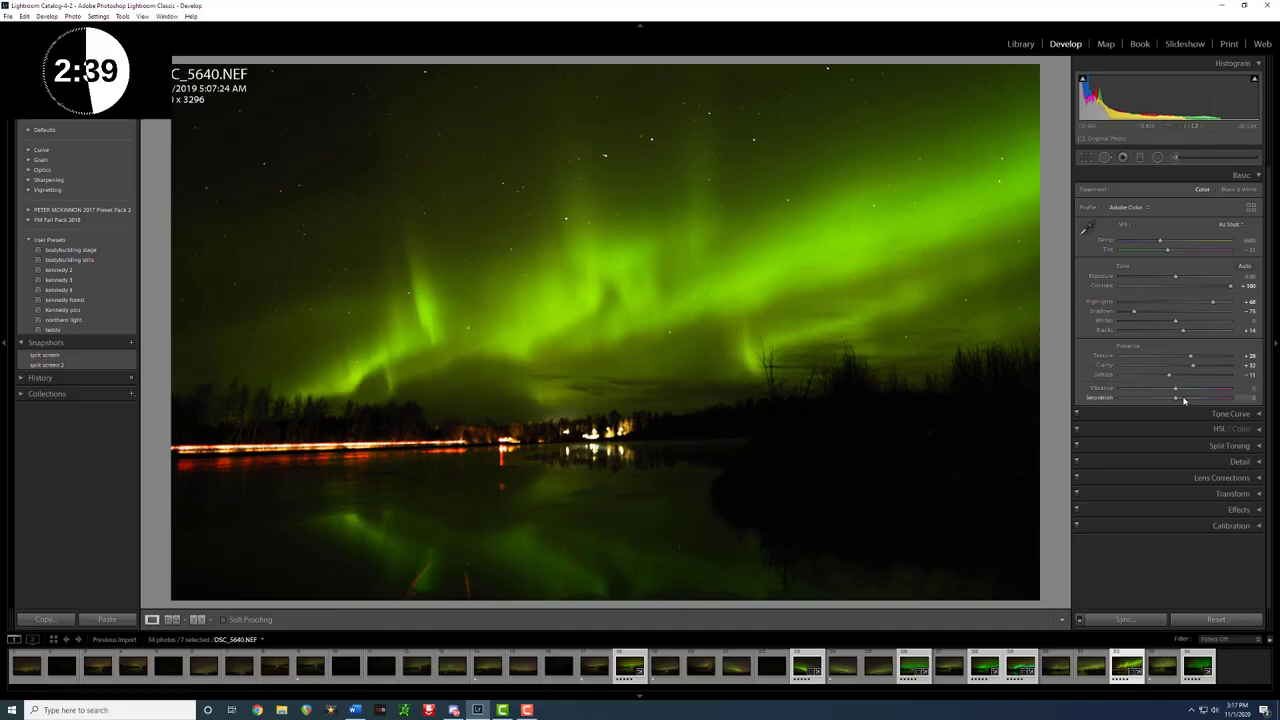
# - Raise Vibrance and Saturation to make the aurora's green colours richer
pyautogui.moveTo(1176, 388); pyautogui.dragTo(1188, 388)
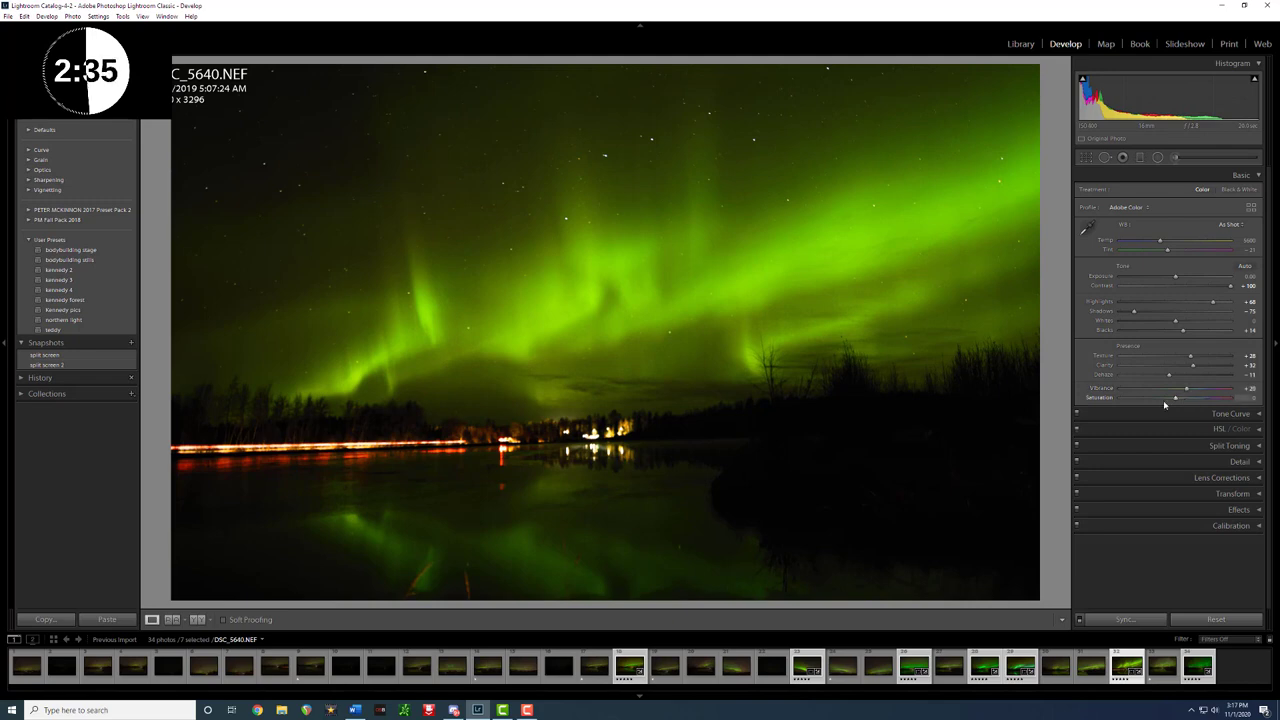
pyautogui.moveTo(1176, 398); pyautogui.dragTo(1188, 398)
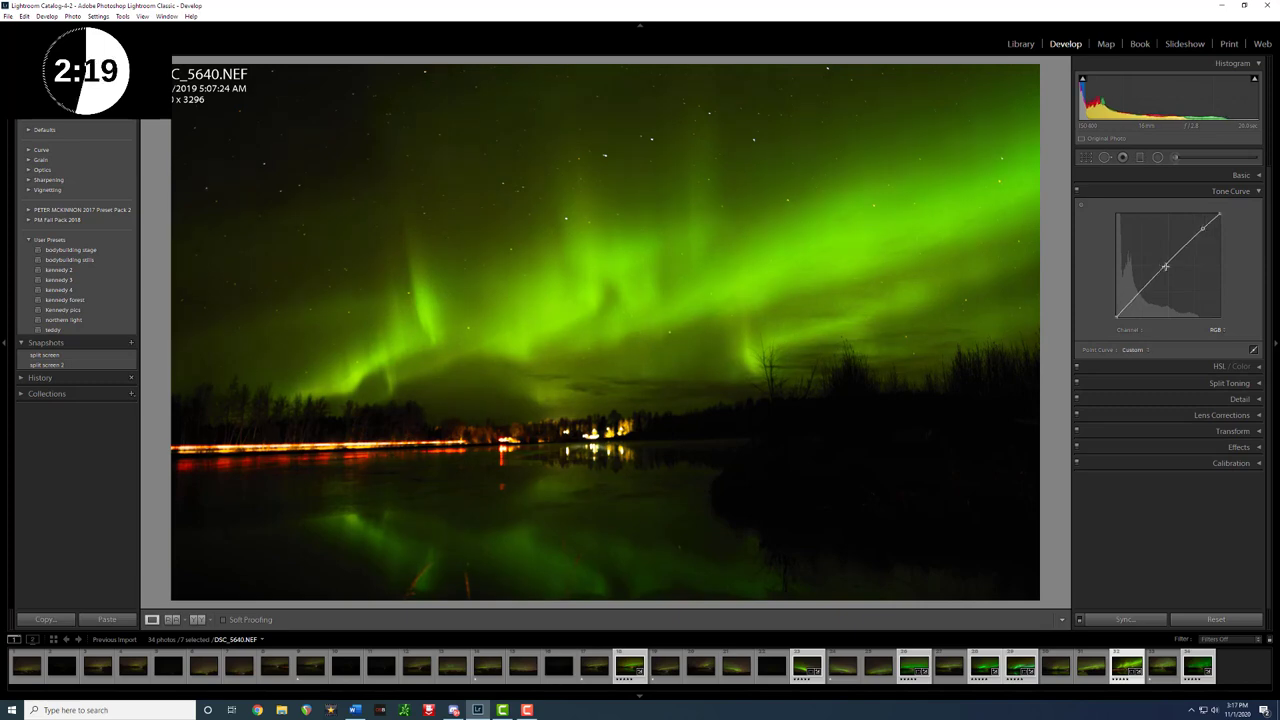
# - Add a midtone point reshaping the tone curve for contrast, then switch to the HSL/Color panel
pyautogui.moveTo(1164, 268); pyautogui.dragTo(1172, 260)
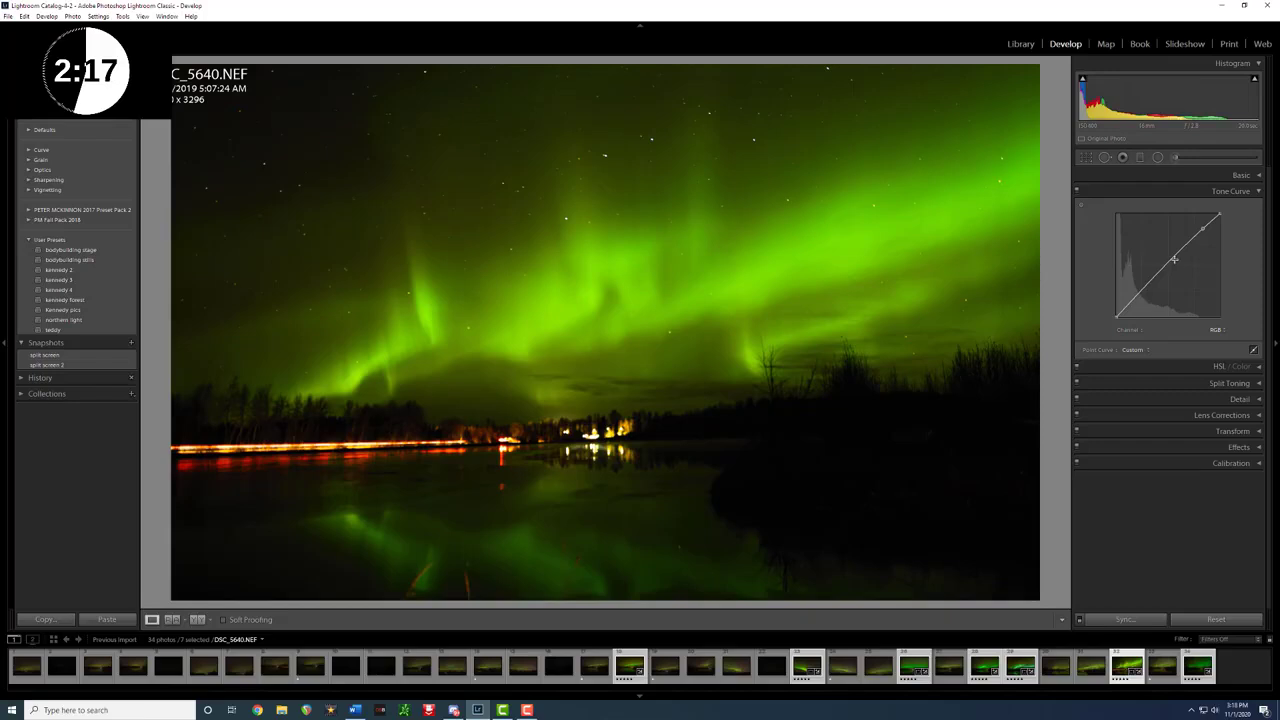
pyautogui.moveTo(1174, 260); pyautogui.dragTo(1174, 266)
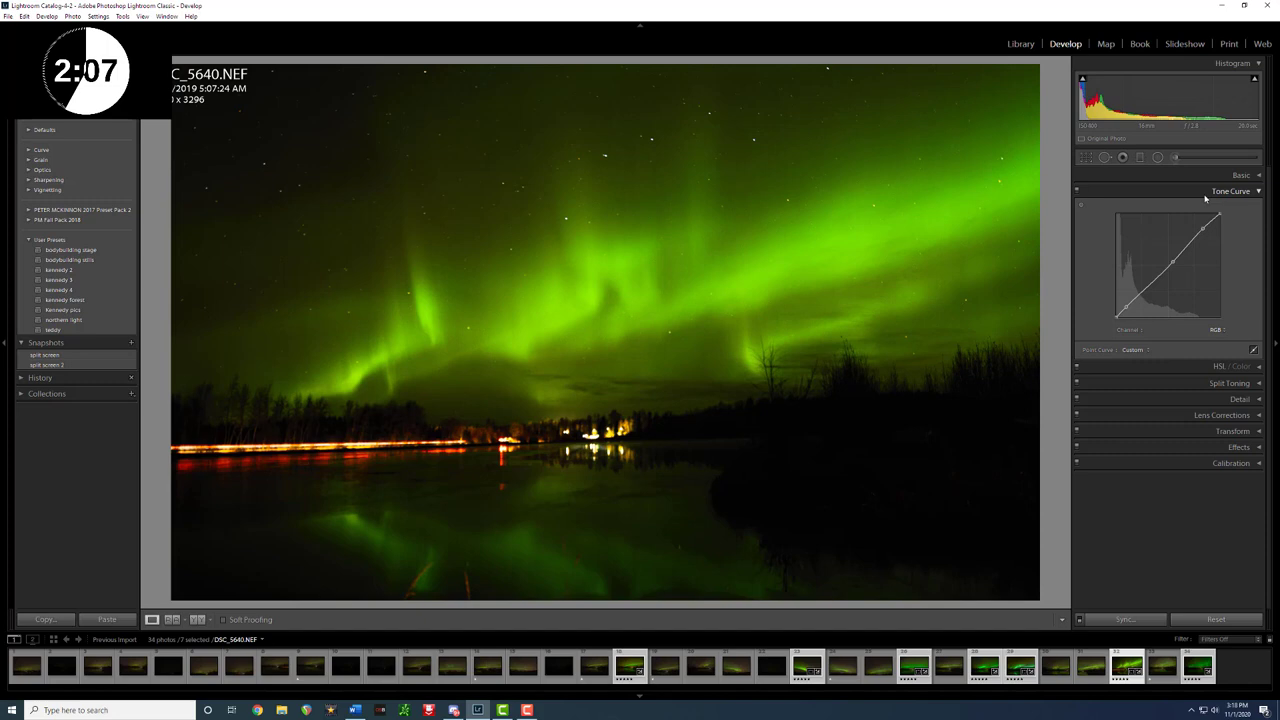
pyautogui.click(1232, 192)
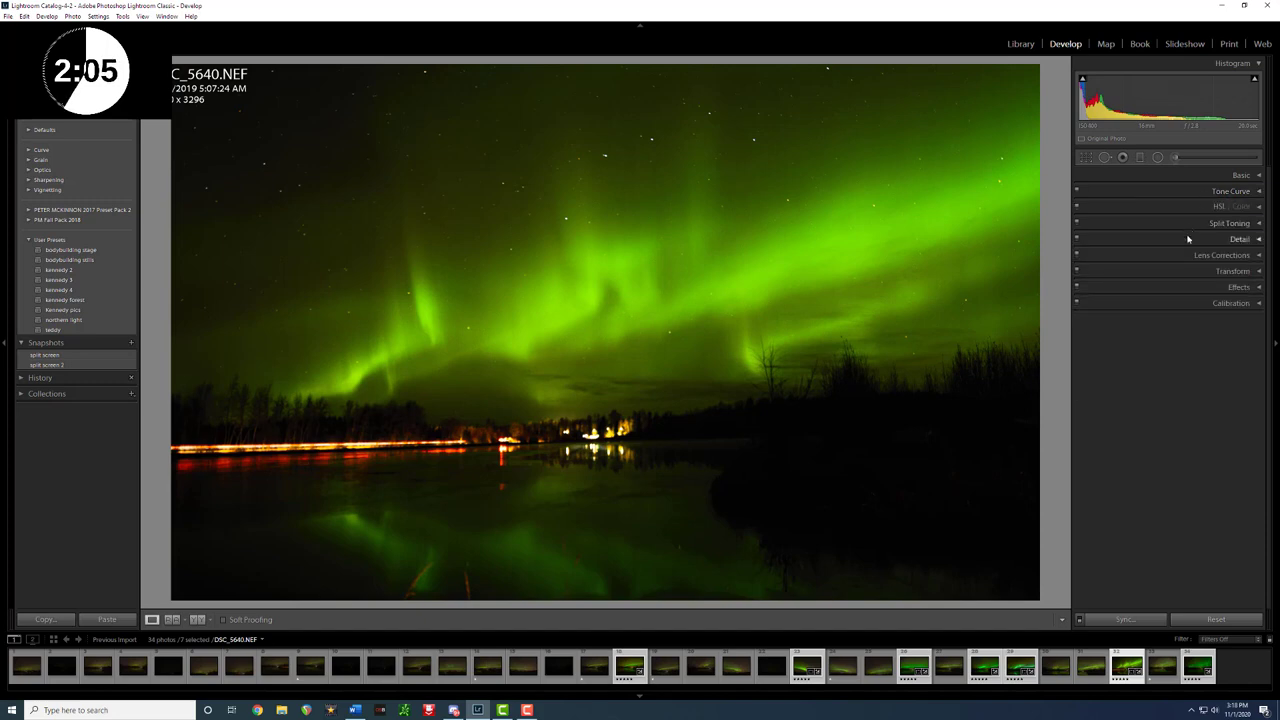
pyautogui.moveTo(1168, 210)
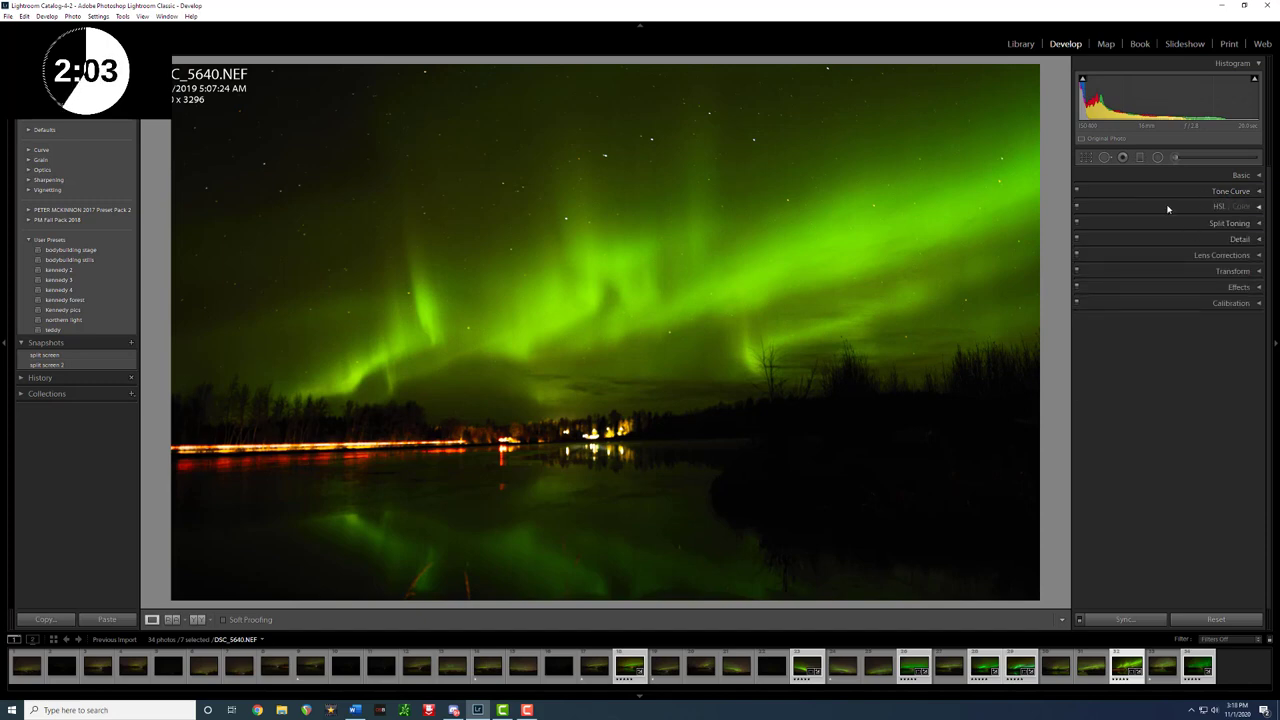
pyautogui.click(1220, 206)
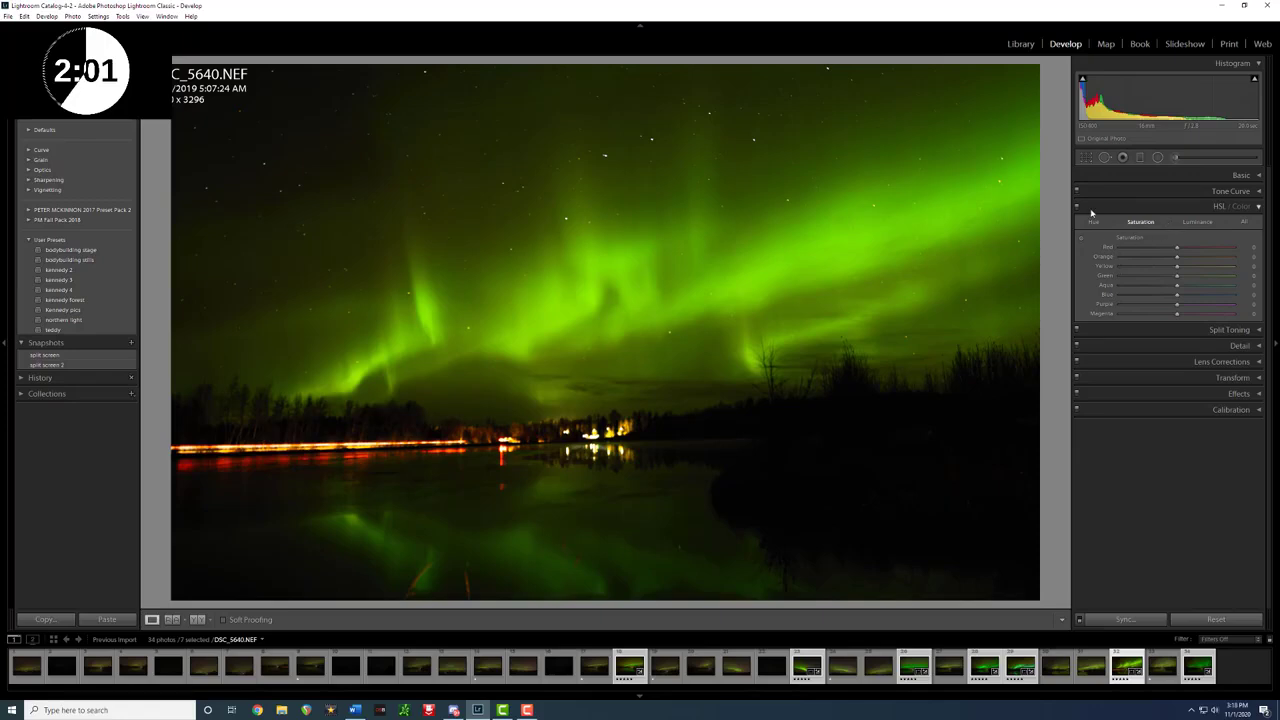
# - In HSL Hue, shift the colour hue so the aurora reads as a purer green
pyautogui.click(1092, 220)
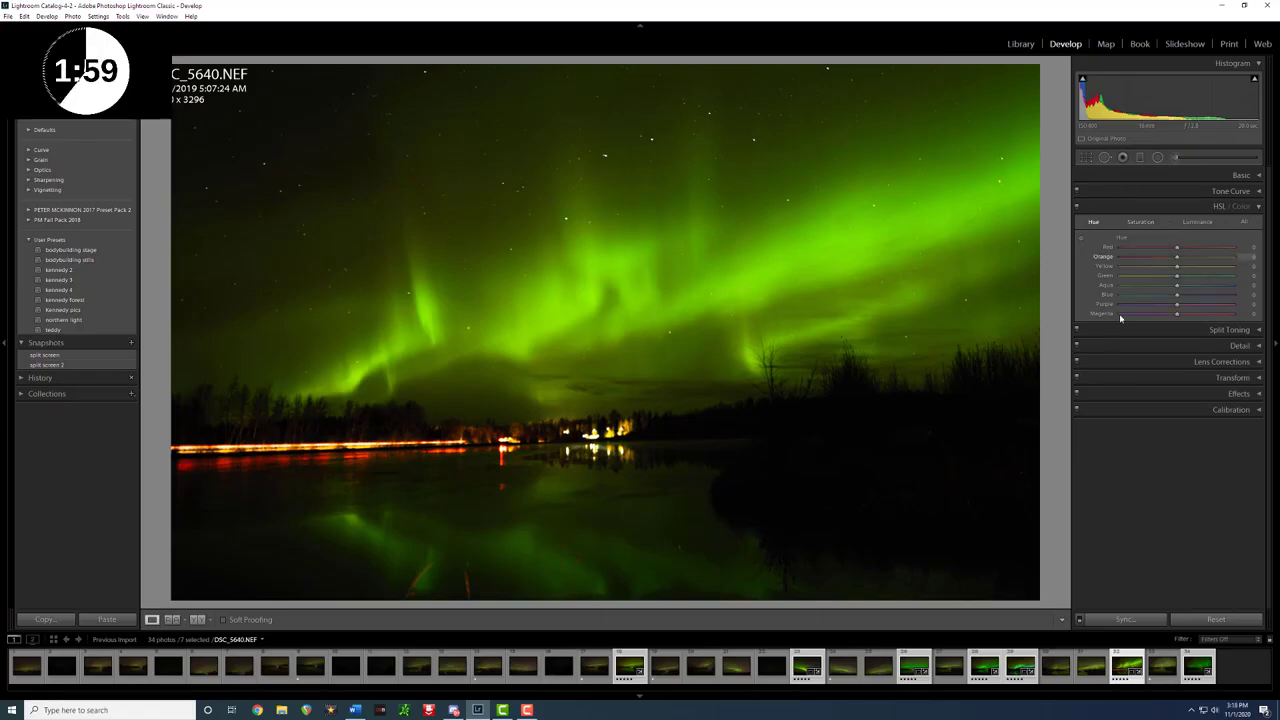
pyautogui.click(1240, 176)
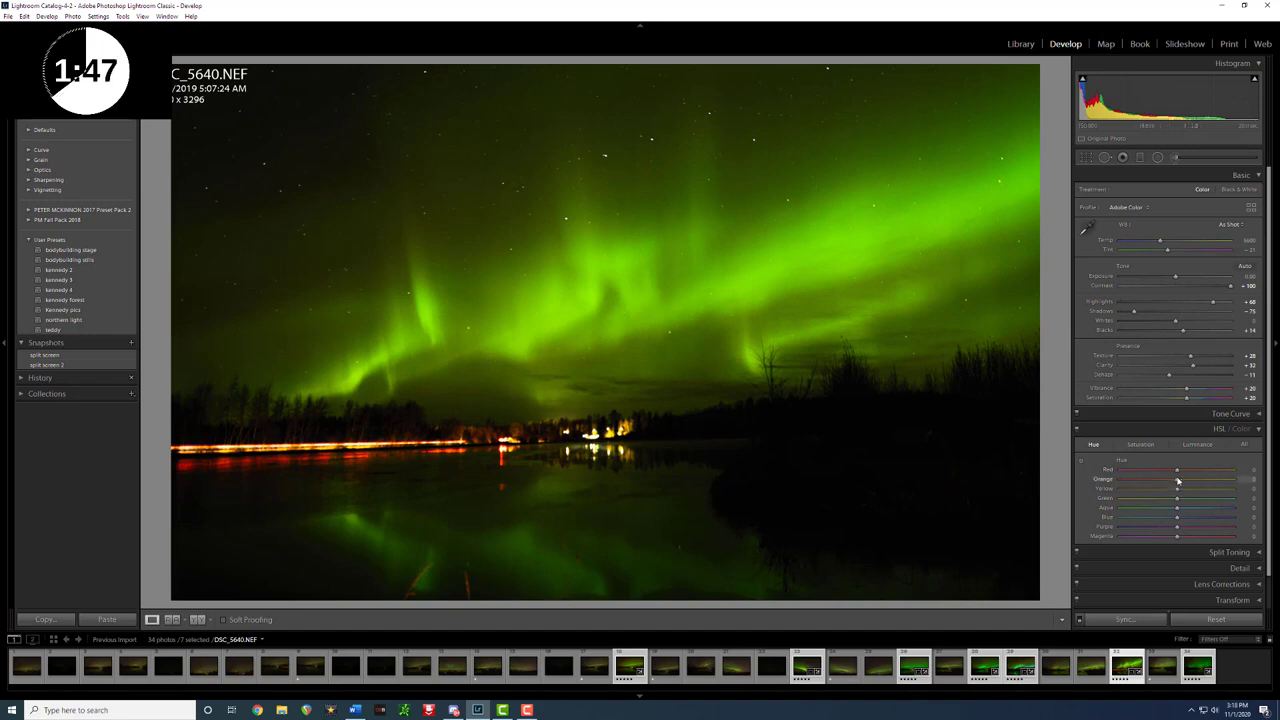
pyautogui.moveTo(1176, 480); pyautogui.dragTo(1196, 480)
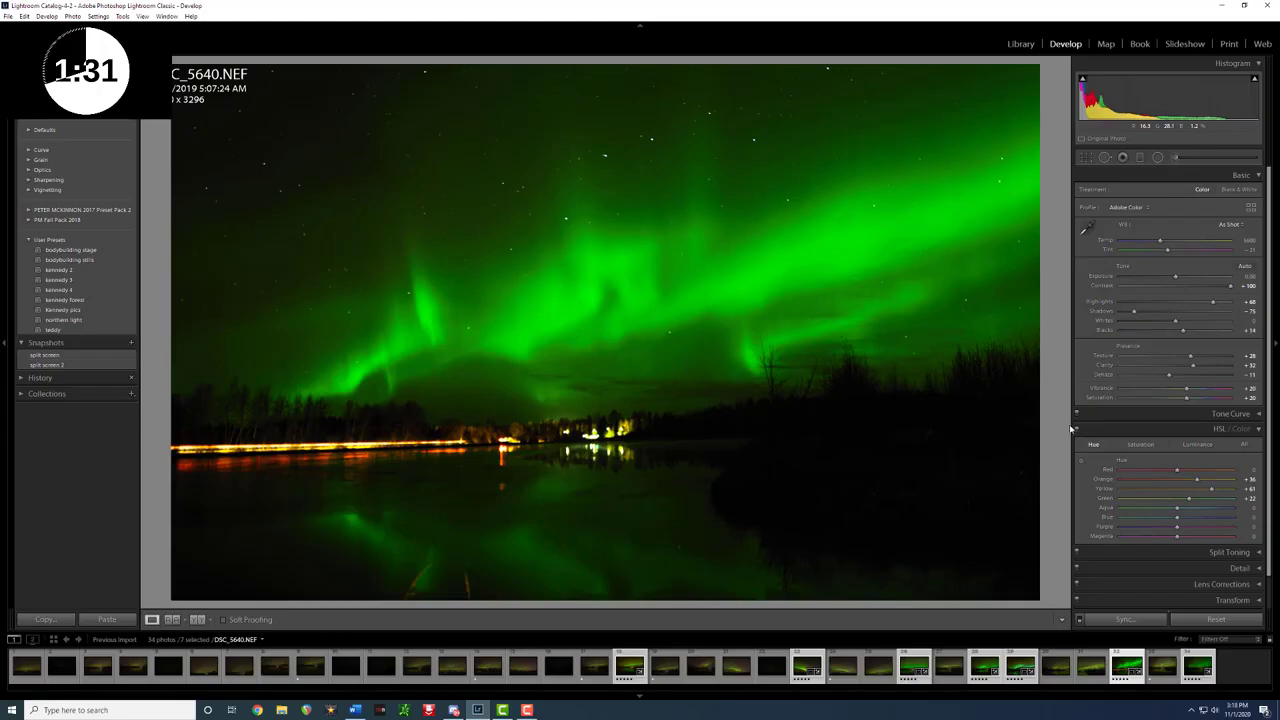
# - In HSL Saturation, boost the green so the aurora looks more saturated
pyautogui.click(1140, 444)
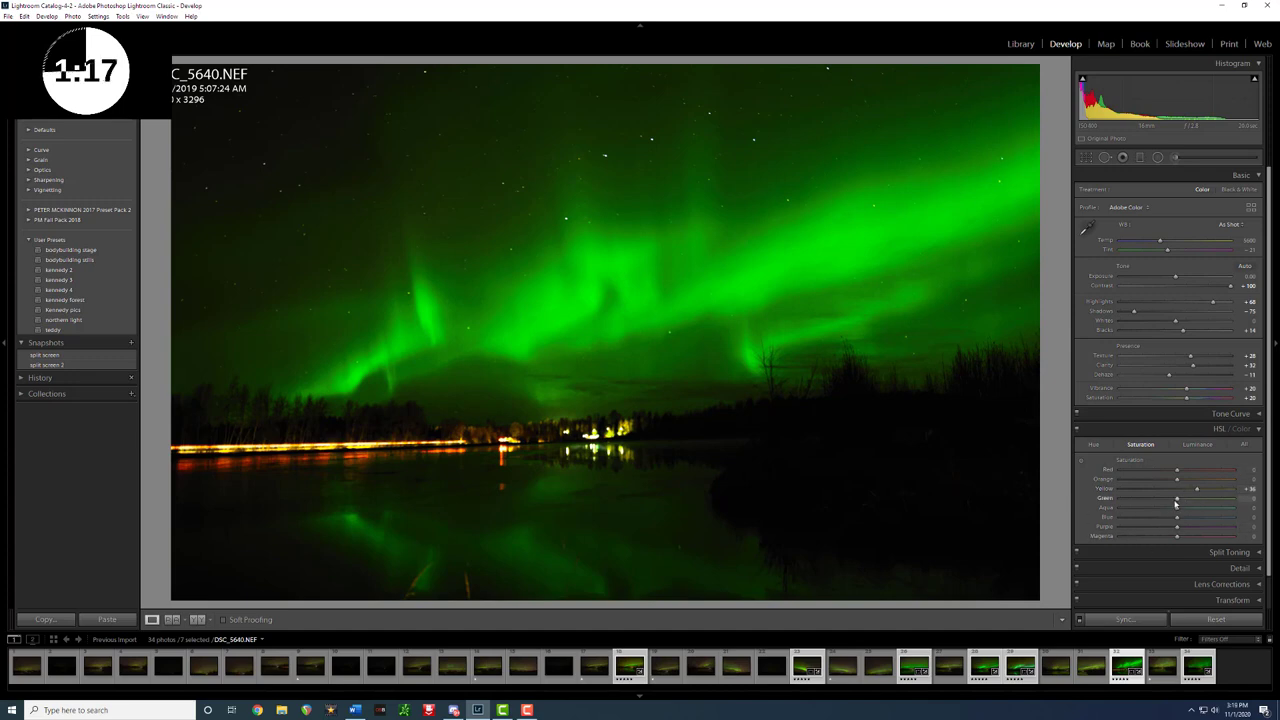
pyautogui.moveTo(1178, 498); pyautogui.dragTo(1216, 498)
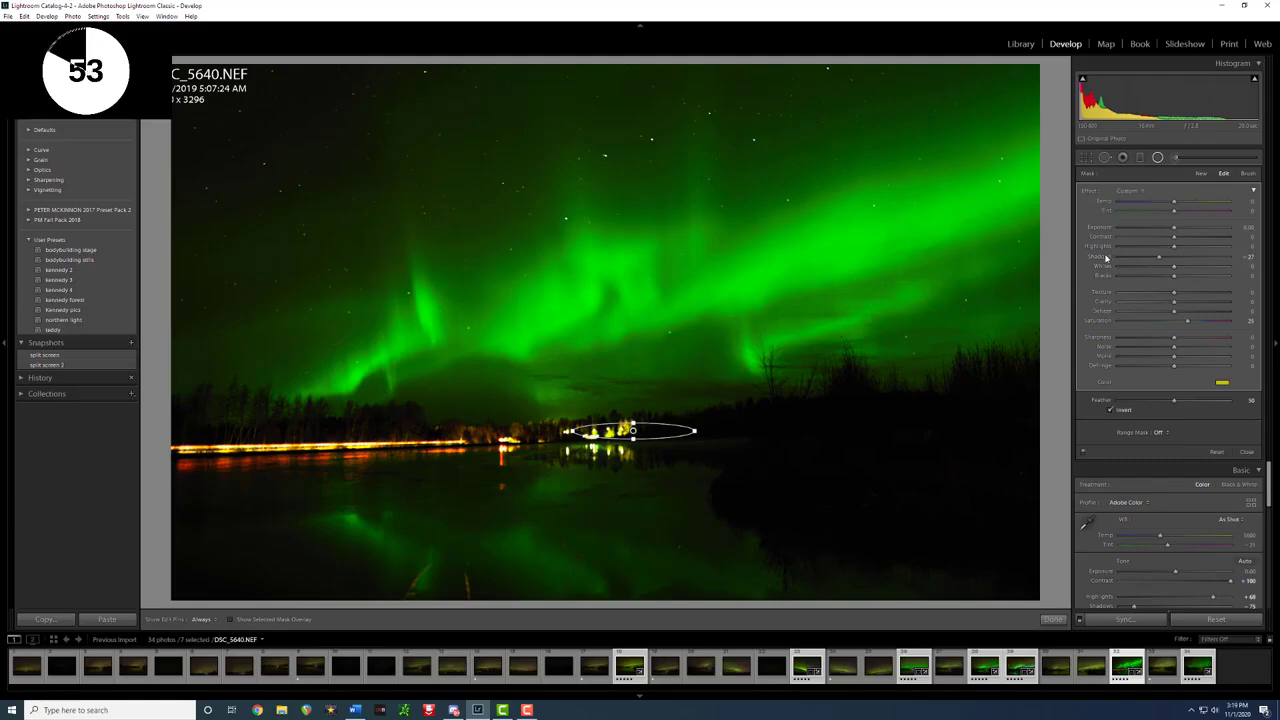
# - Draw a radial filter ellipse over the bright town lights on the horizon
pyautogui.moveTo(1176, 228); pyautogui.dragTo(1120, 228)
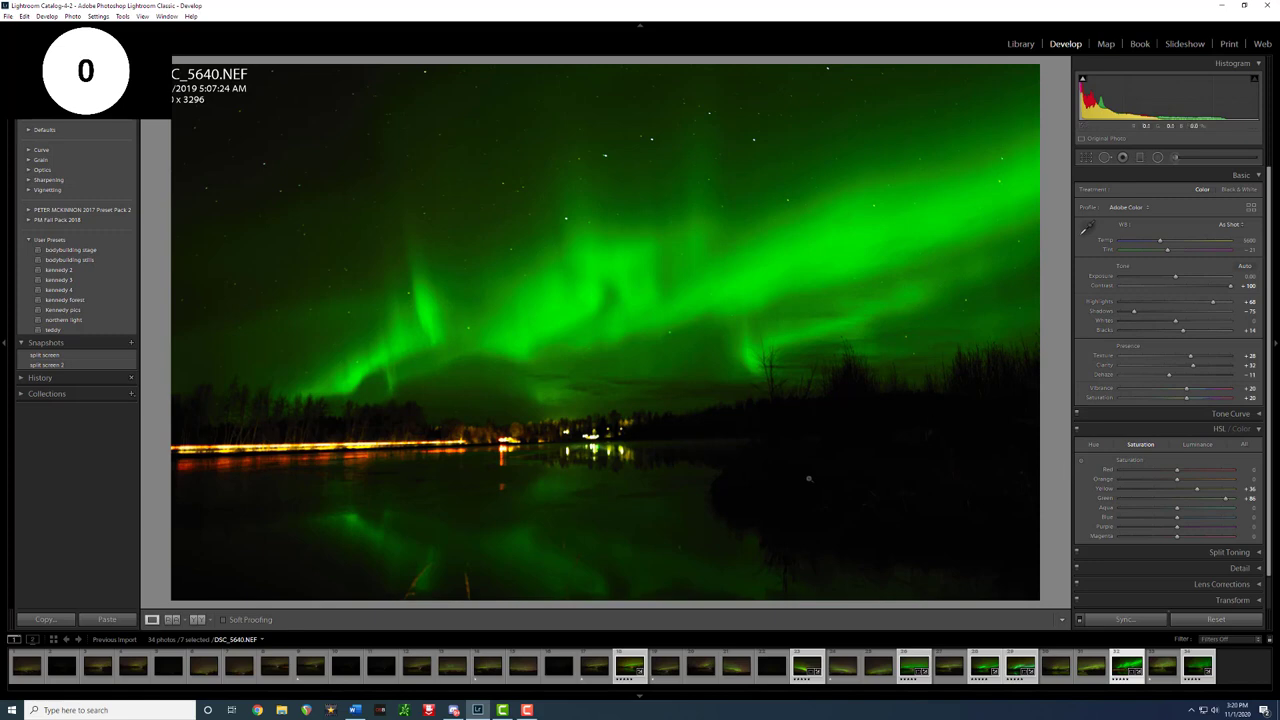
pyautogui.moveTo(680, 448)
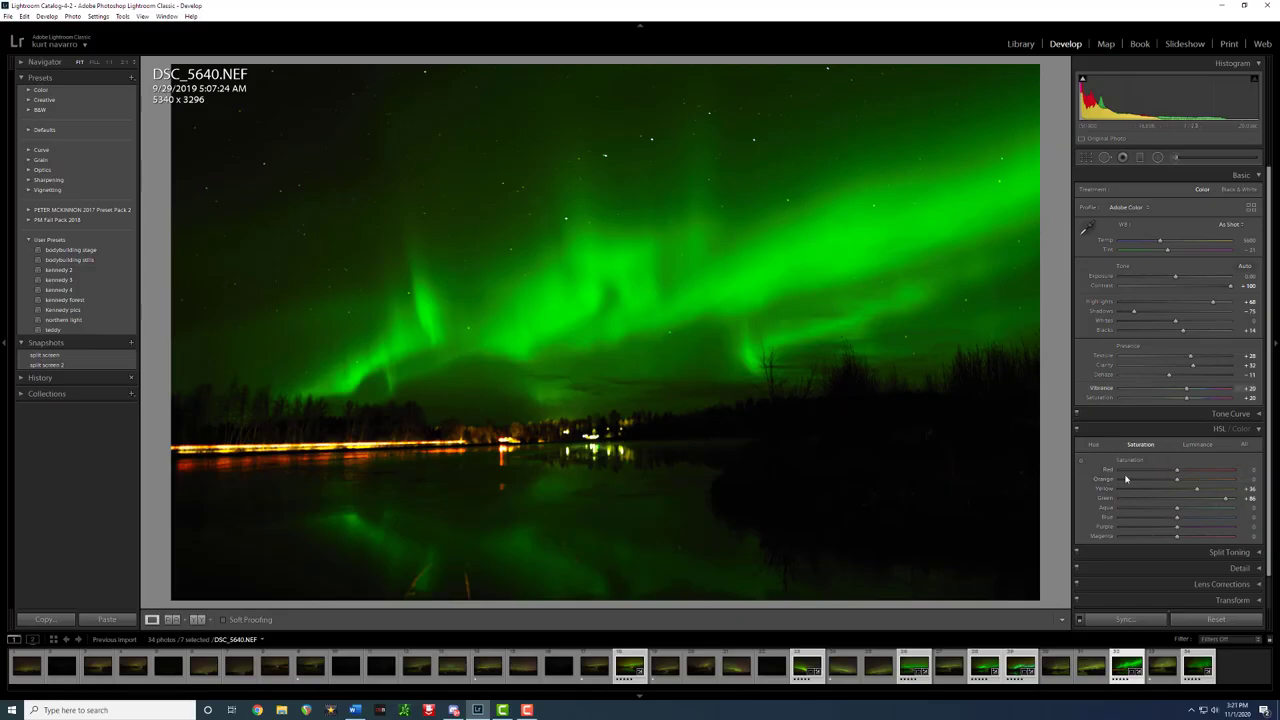
pyautogui.moveTo(620, 330)
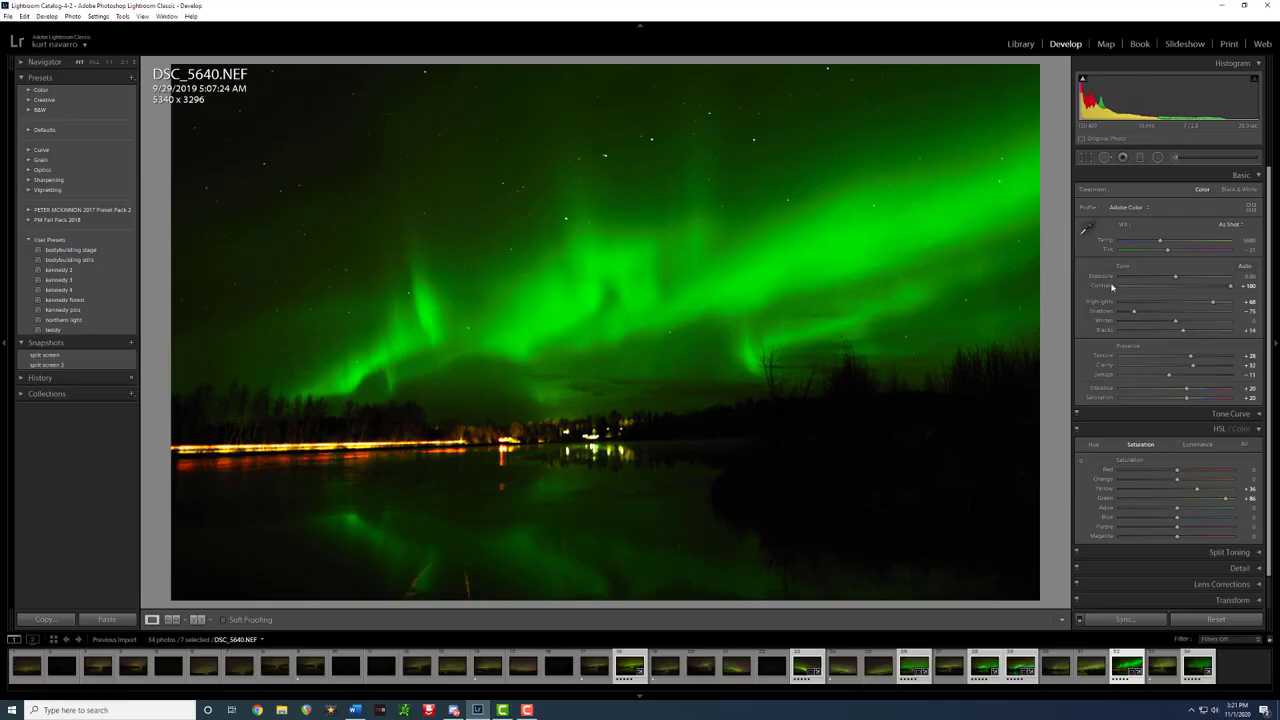
pyautogui.moveTo(1120, 132)
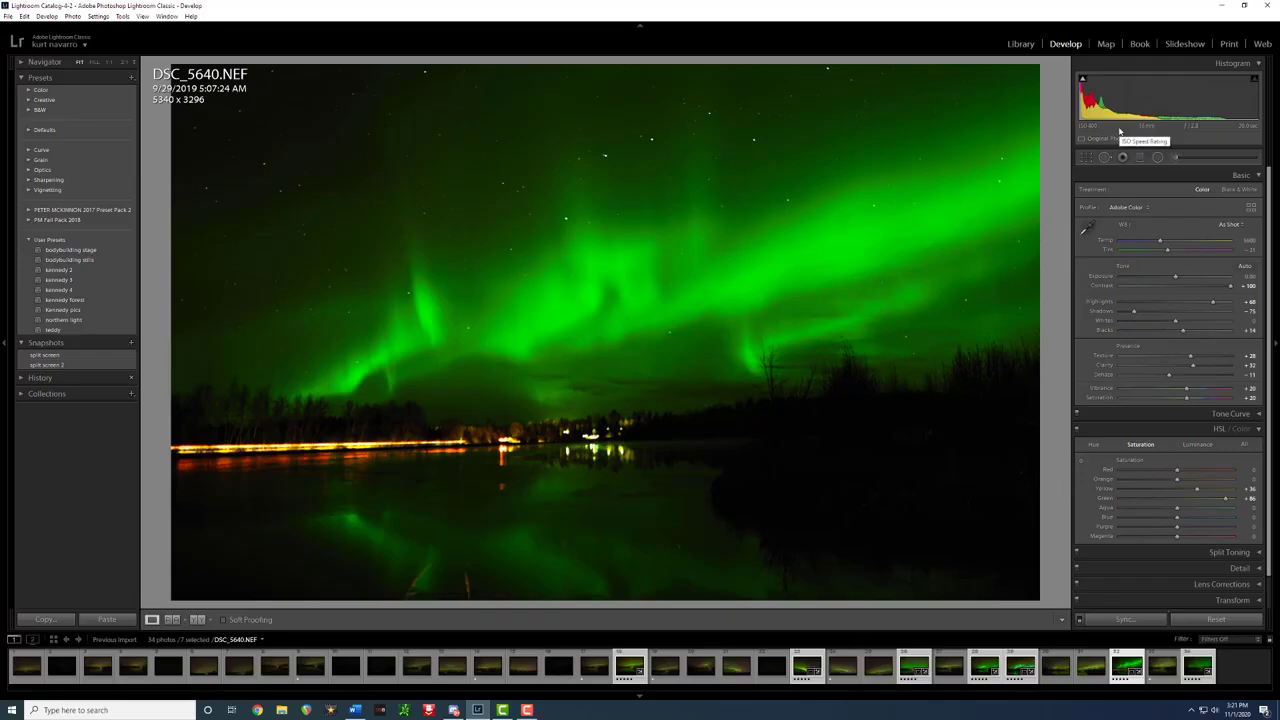
pyautogui.moveTo(1144, 130)
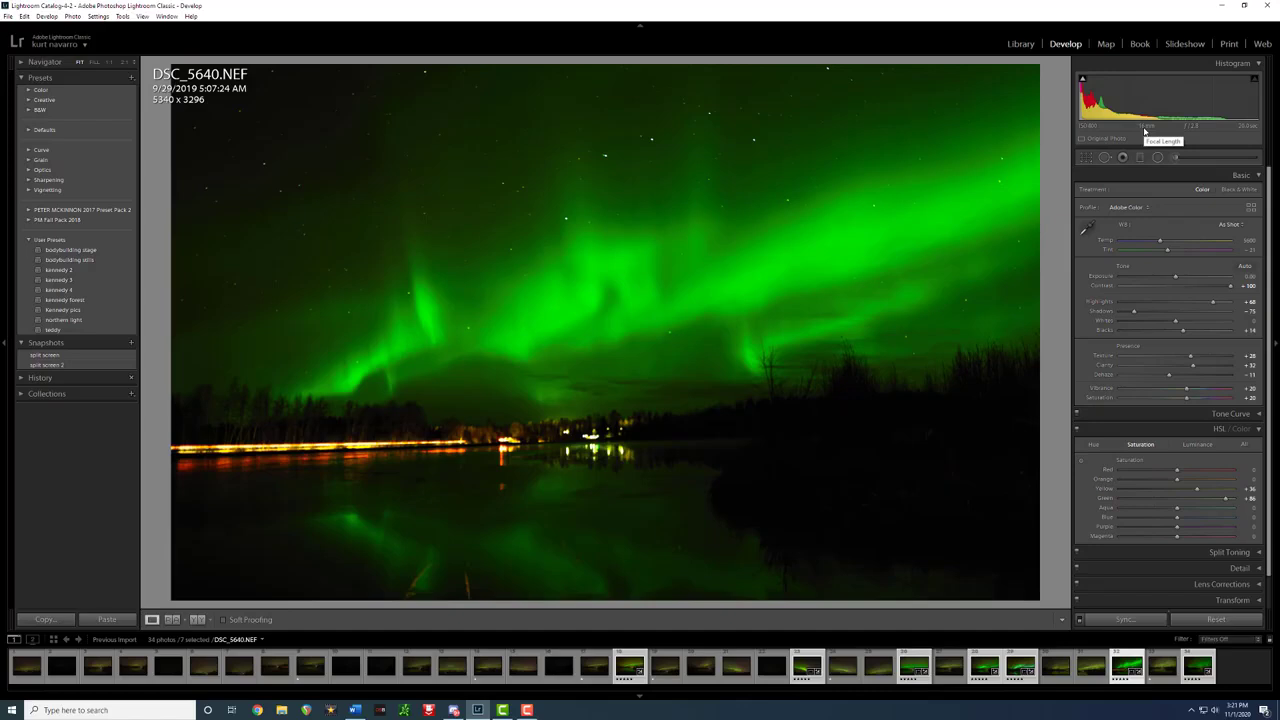
pyautogui.moveTo(1204, 130)
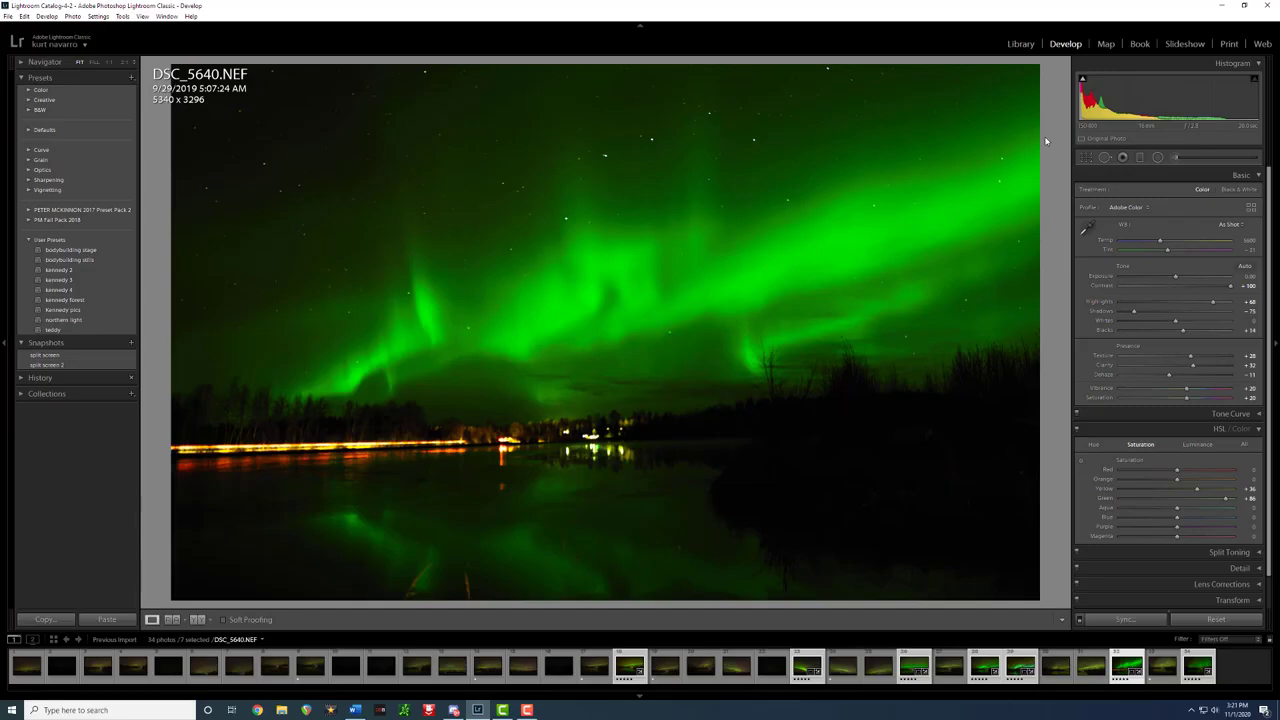
pyautogui.moveTo(552, 252)
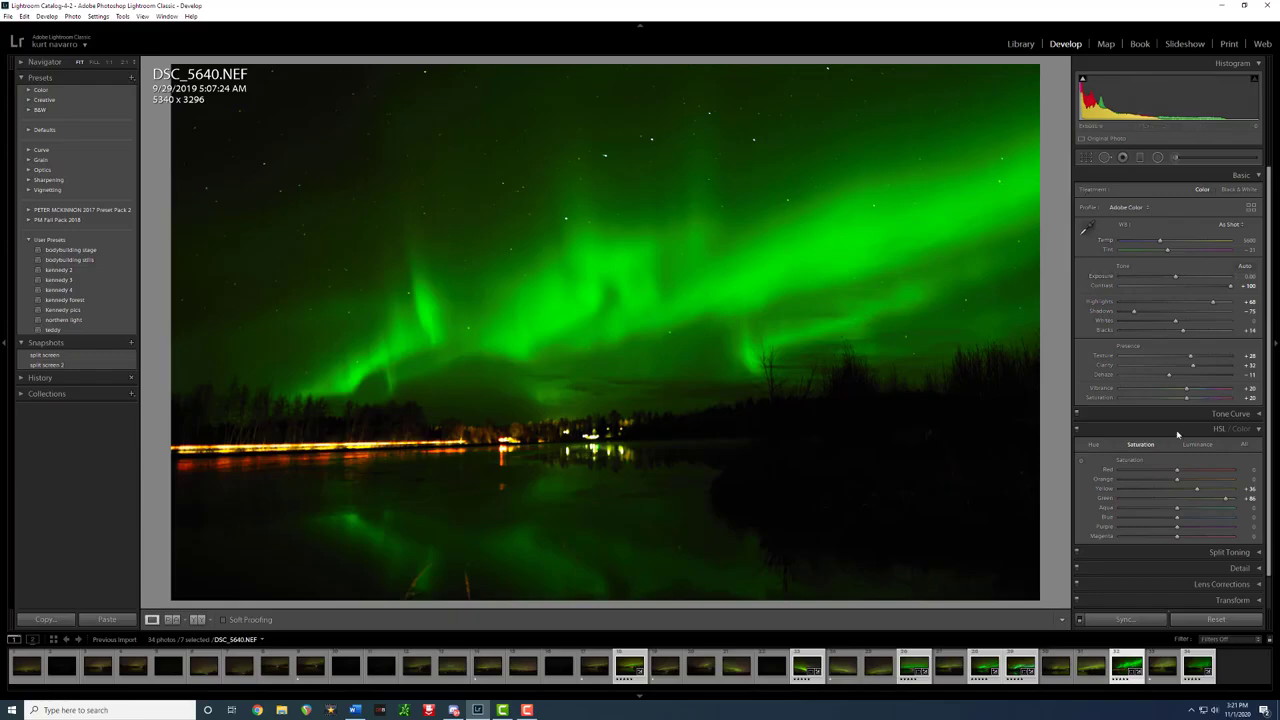
pyautogui.moveTo(1120, 480)
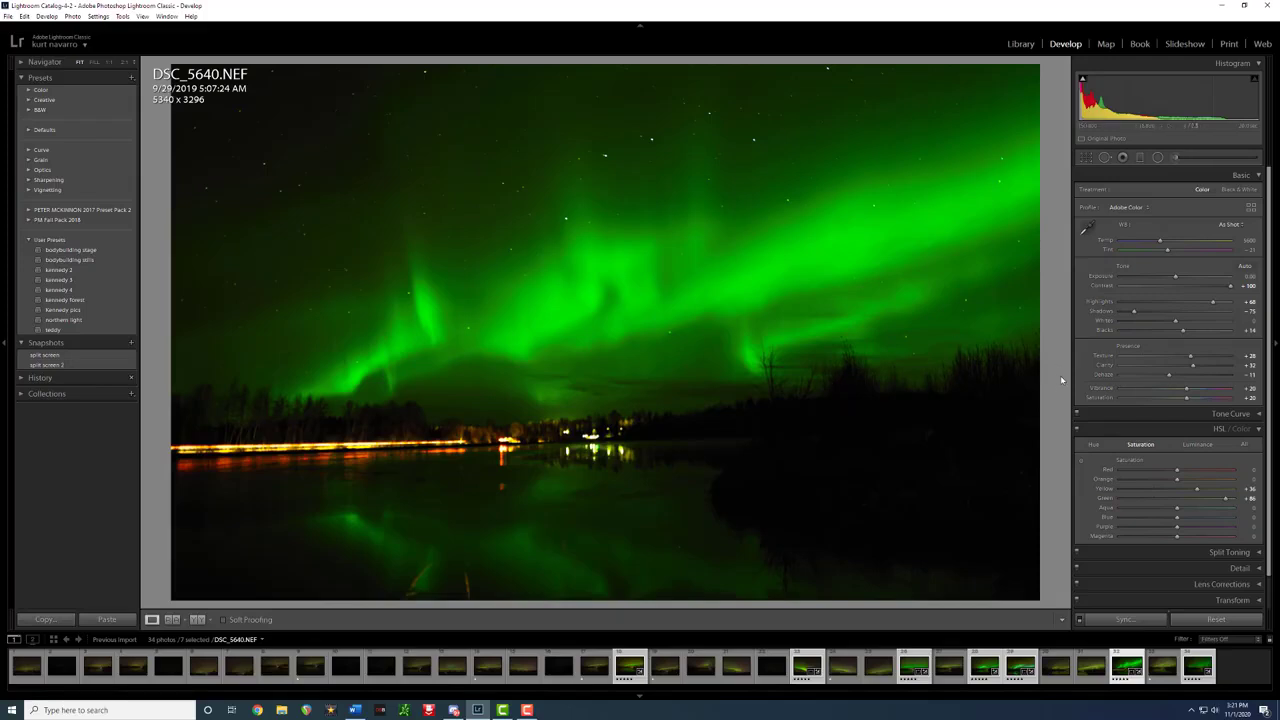
pyautogui.moveTo(1048, 362)
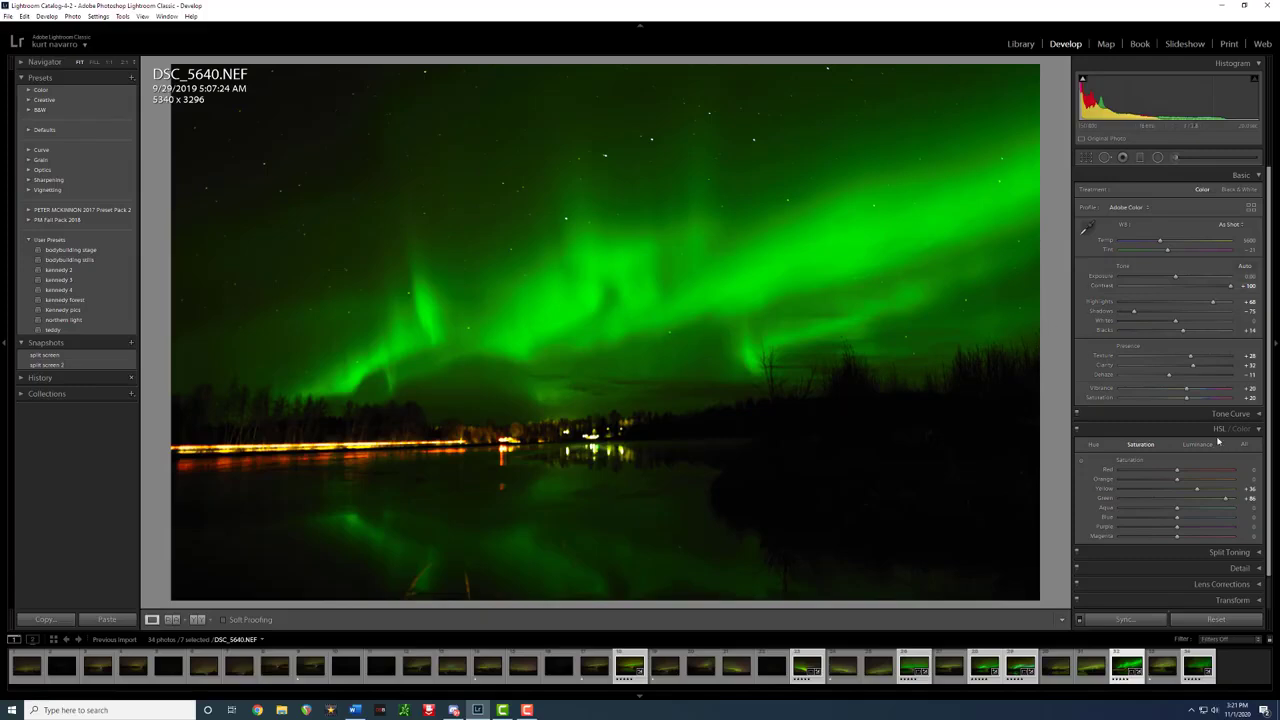
pyautogui.moveTo(1016, 408)
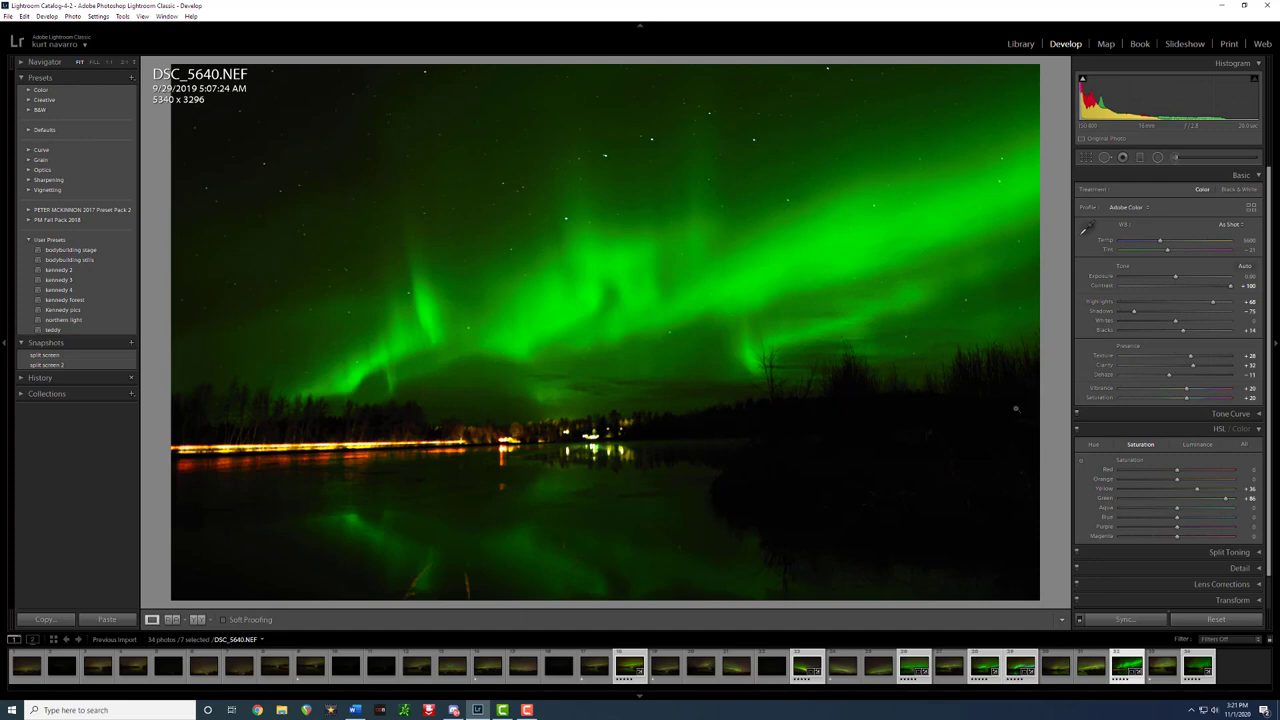